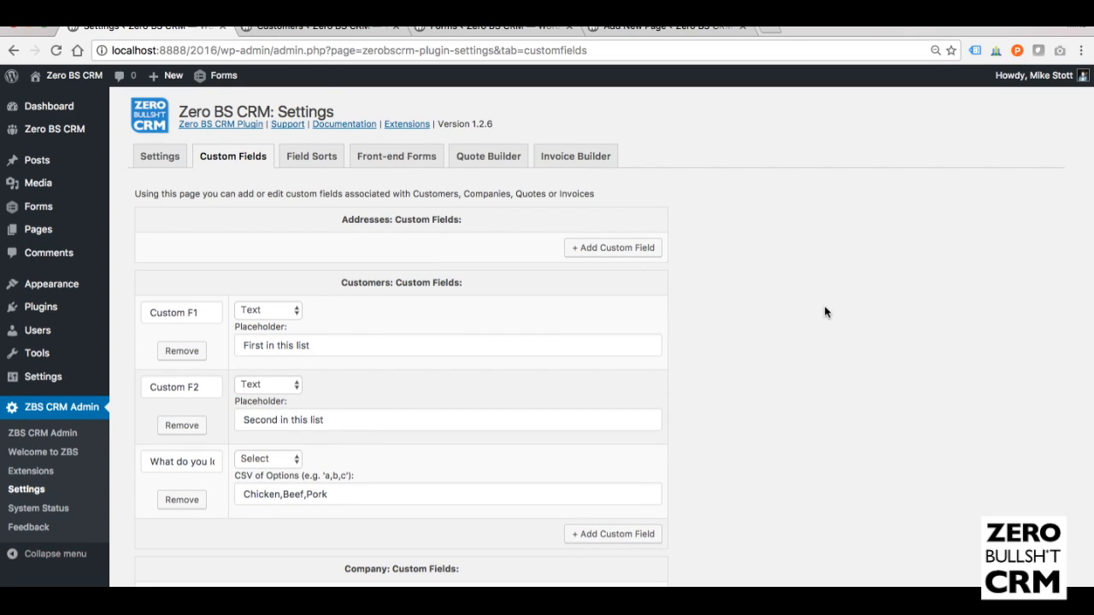
Create a Gravity Forms form titled 'Customer Collect', described 'This collects customers'
{"action": "scroll", "scroll_direction": "down", "scroll_amount": 3}
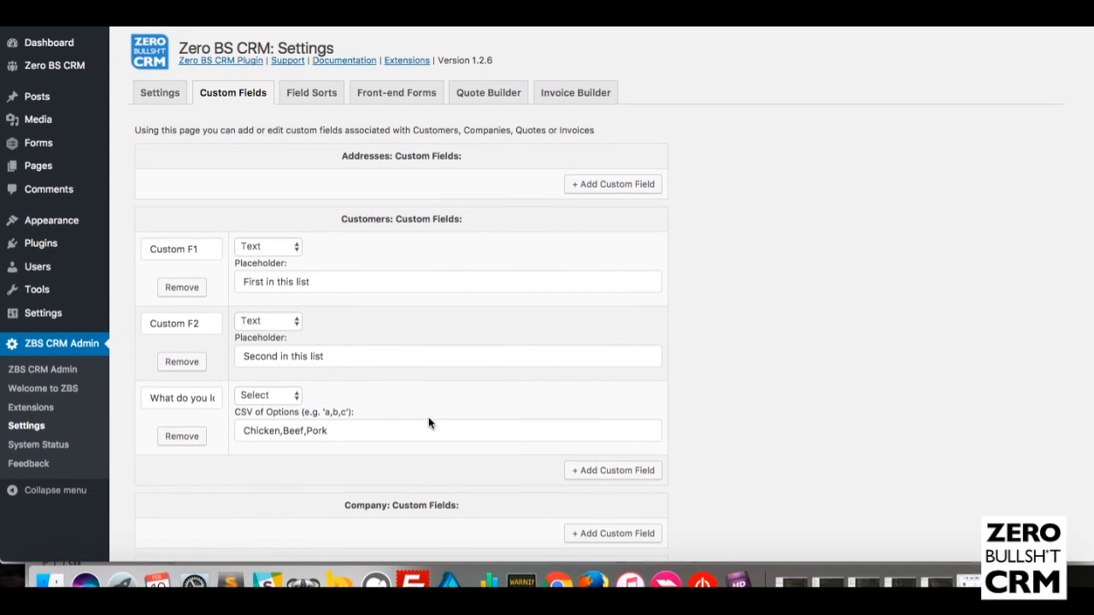
{"action": "scroll", "scroll_direction": "down", "scroll_amount": 3}
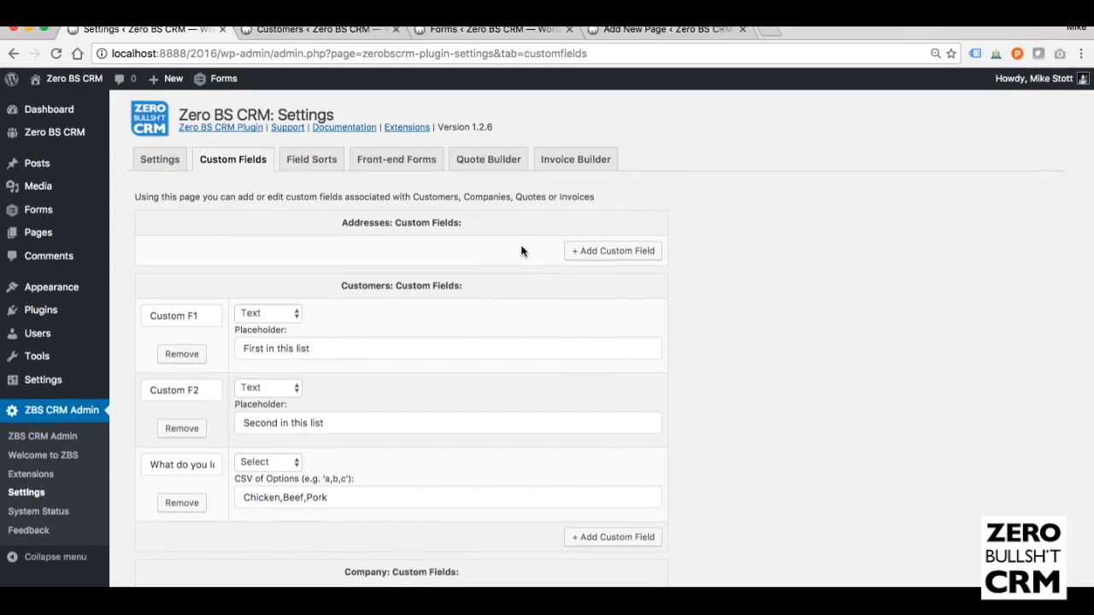
{"action": "scroll", "scroll_direction": "down", "scroll_amount": 3}
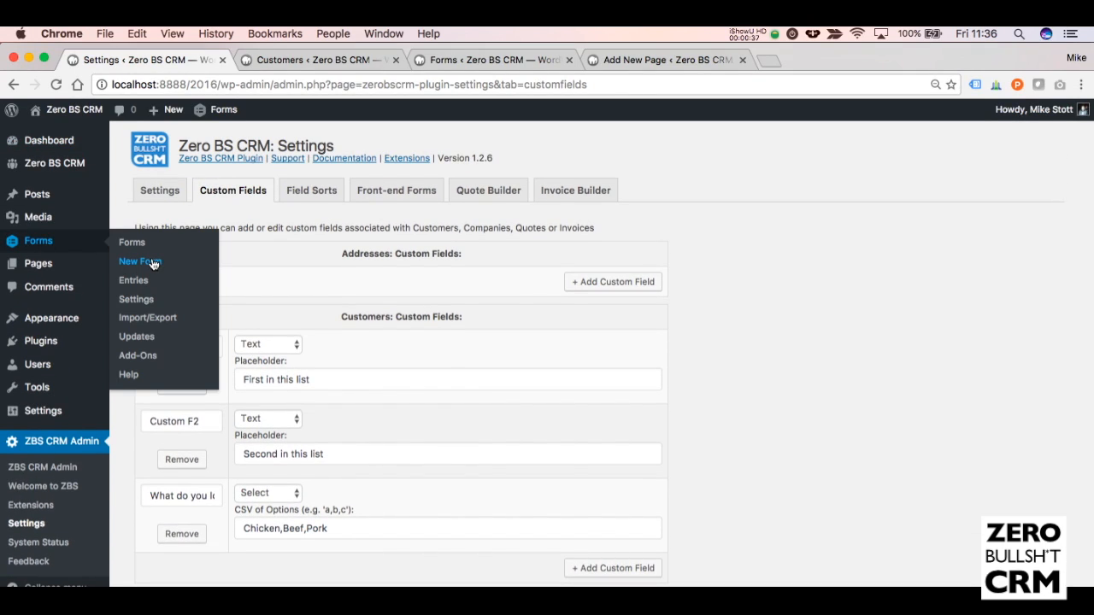
{"action": "left_click", "coordinate": [140, 260]}
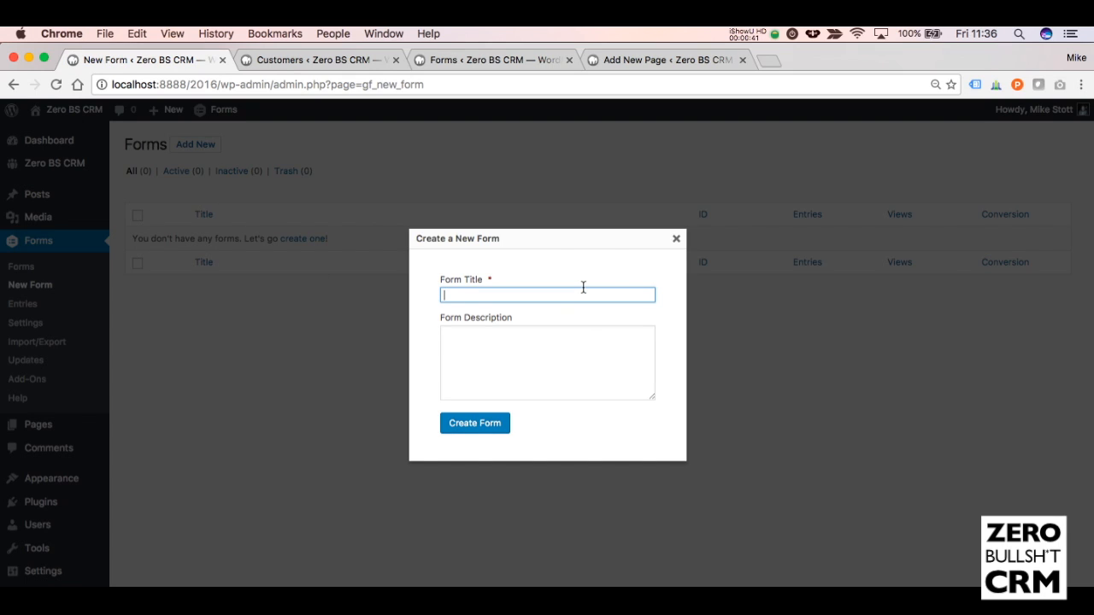
{"action": "type", "text": "Custome"}
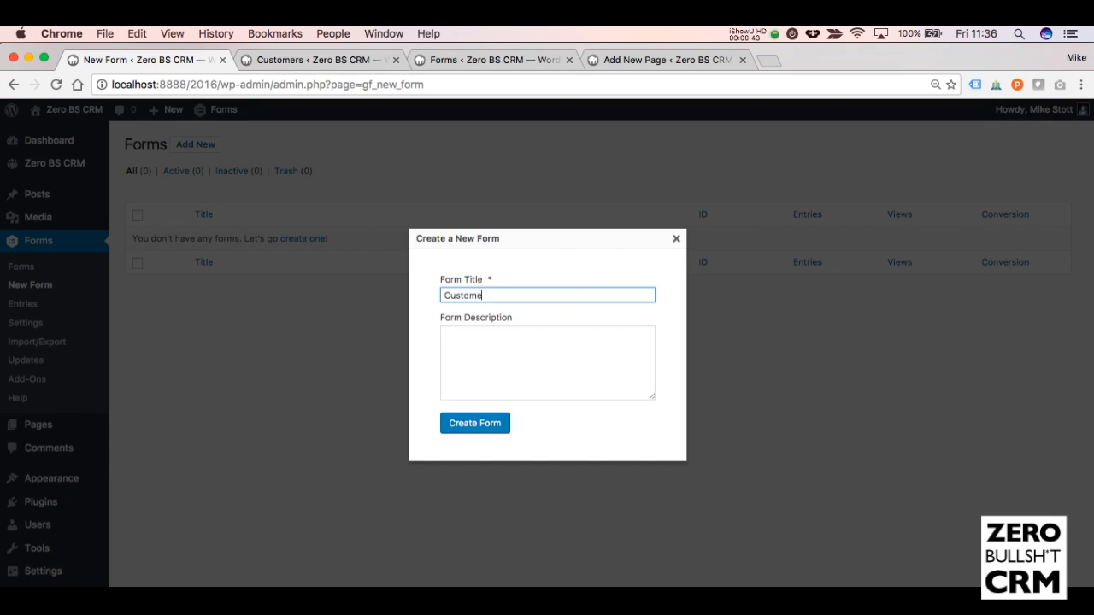
{"action": "type", "text": "T"}
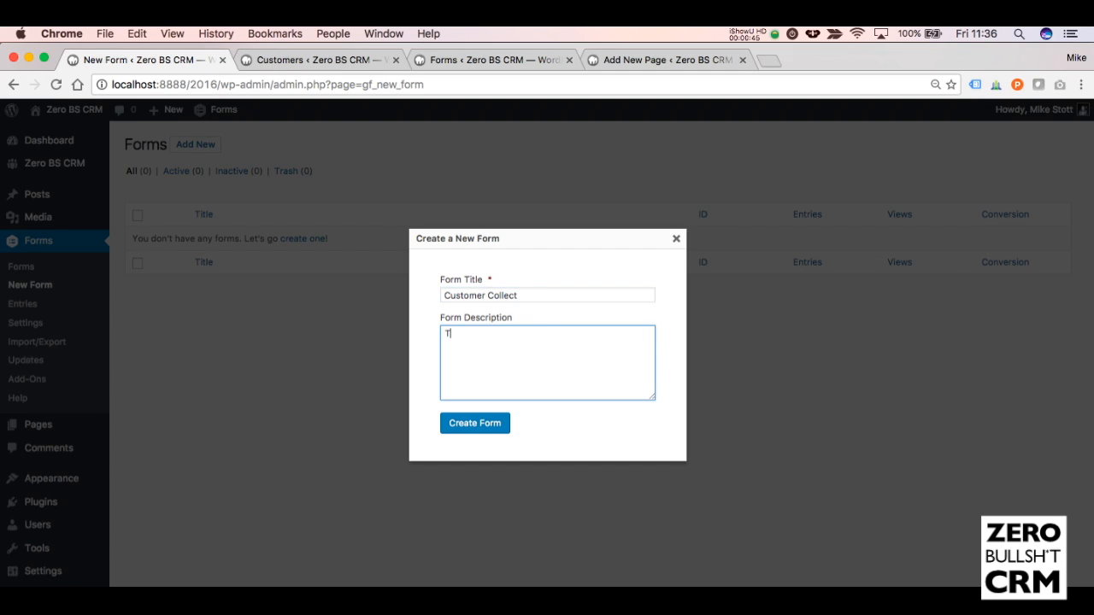
{"action": "type", "text": "his collects"}
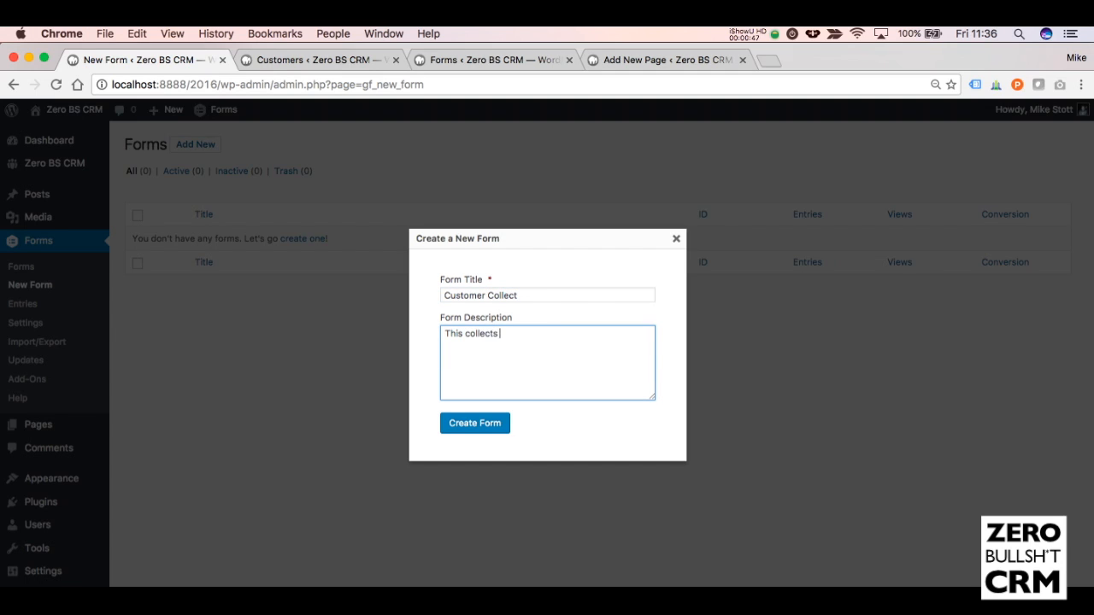
{"action": "left_click", "coordinate": [474, 423]}
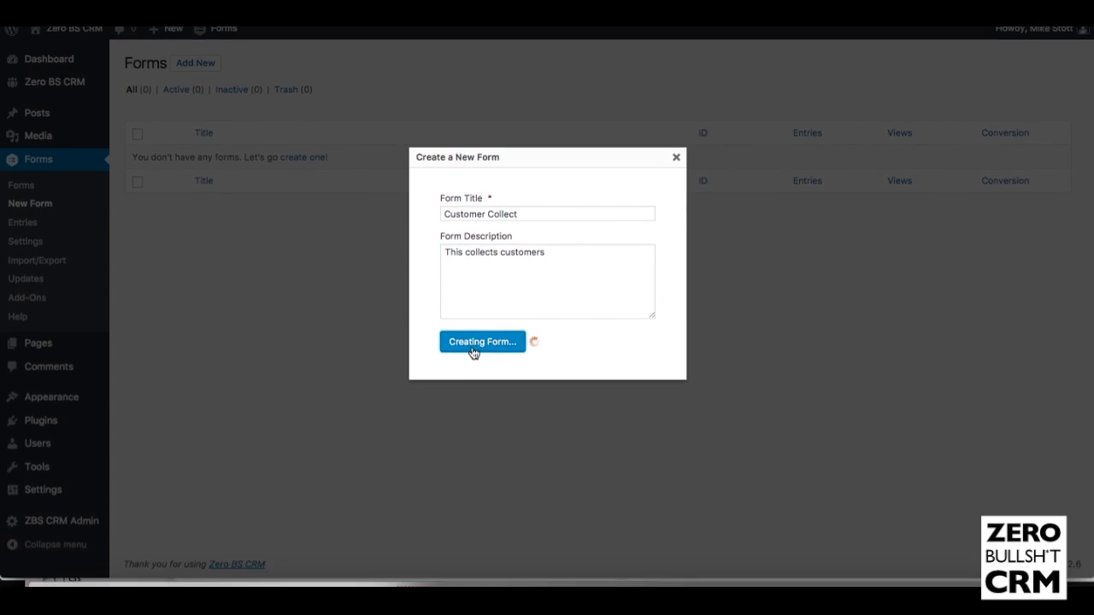
Add a Name field and enable its Prefix sub-field alongside First and Last
{"action": "left_click", "coordinate": [482, 341]}
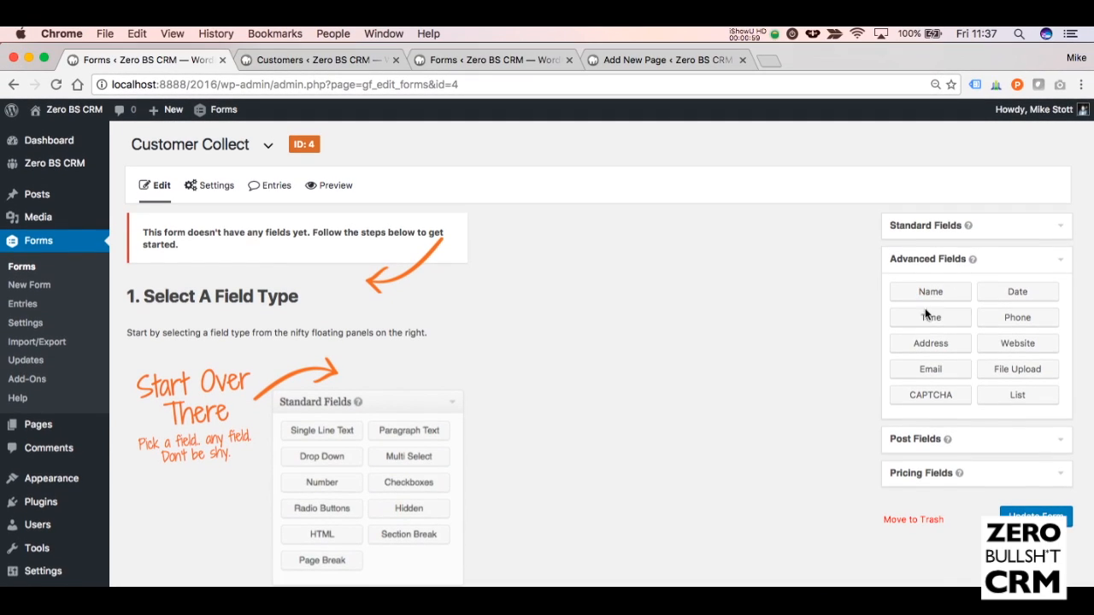
{"action": "mouse_move", "coordinate": [930, 291]}
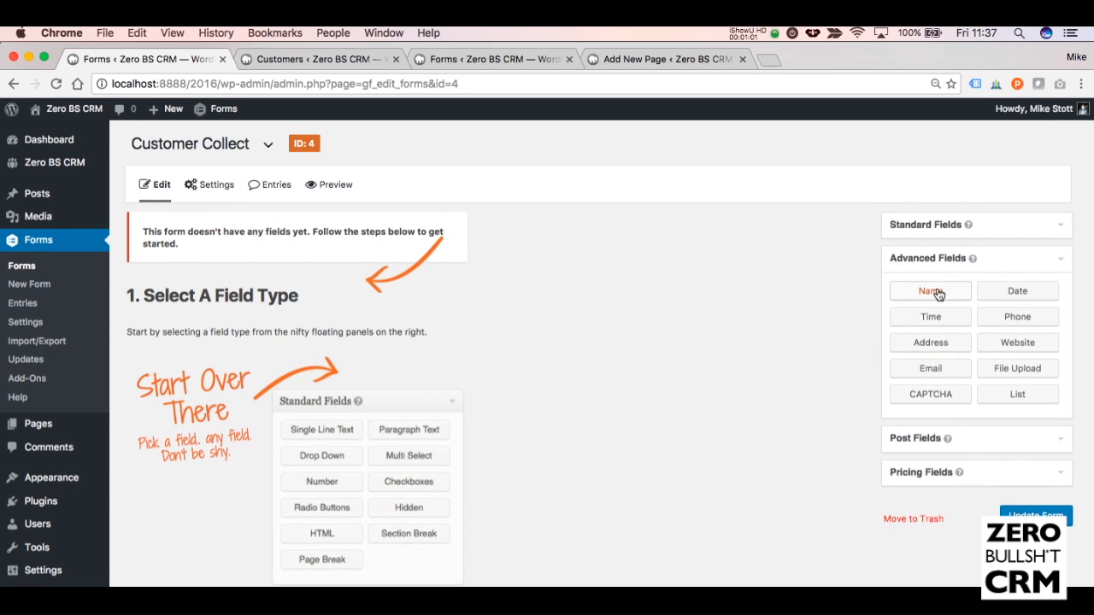
{"action": "left_click", "coordinate": [930, 290]}
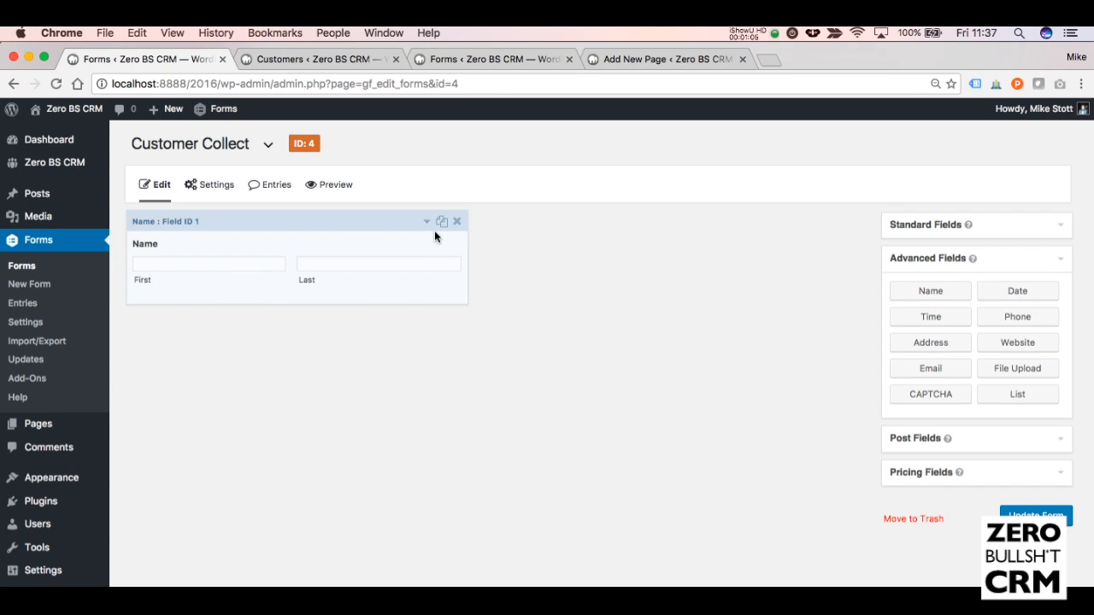
{"action": "left_click", "coordinate": [209, 262]}
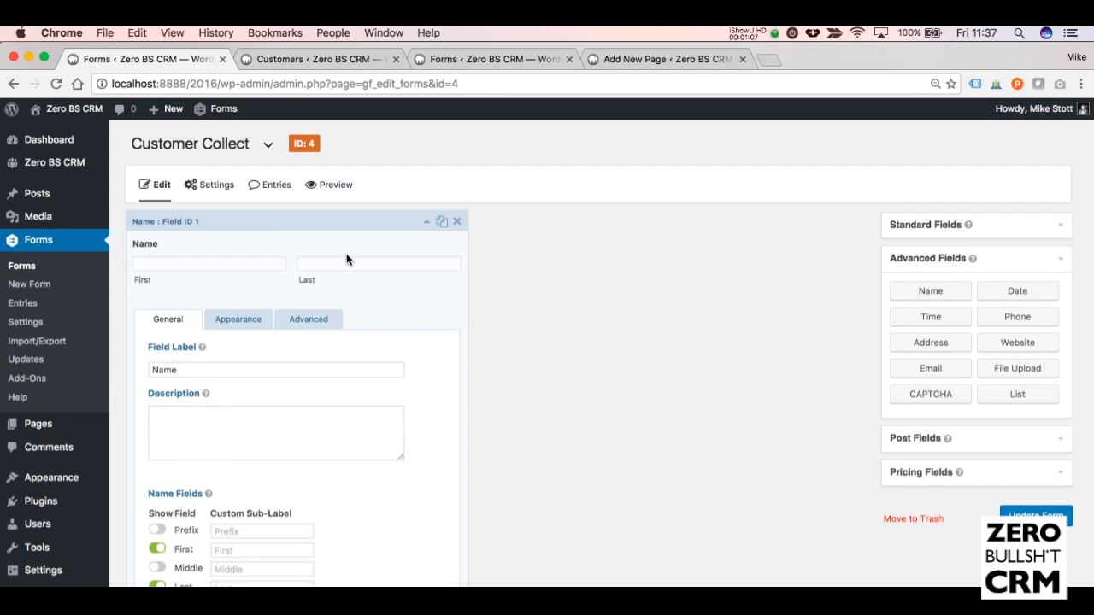
{"action": "left_click", "coordinate": [308, 319]}
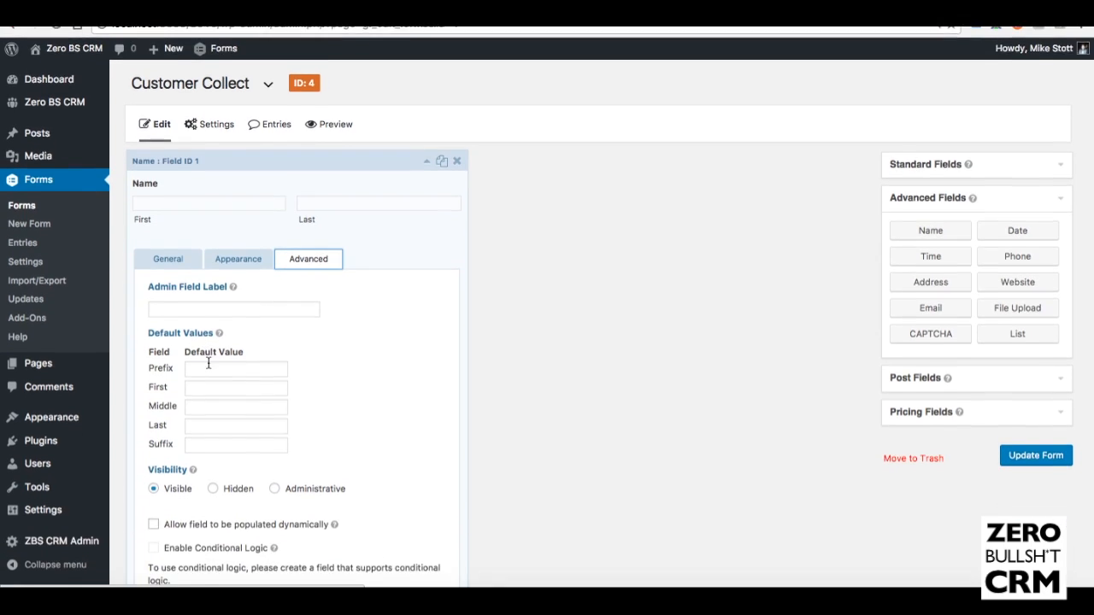
{"action": "scroll", "scroll_direction": "down", "scroll_amount": 3}
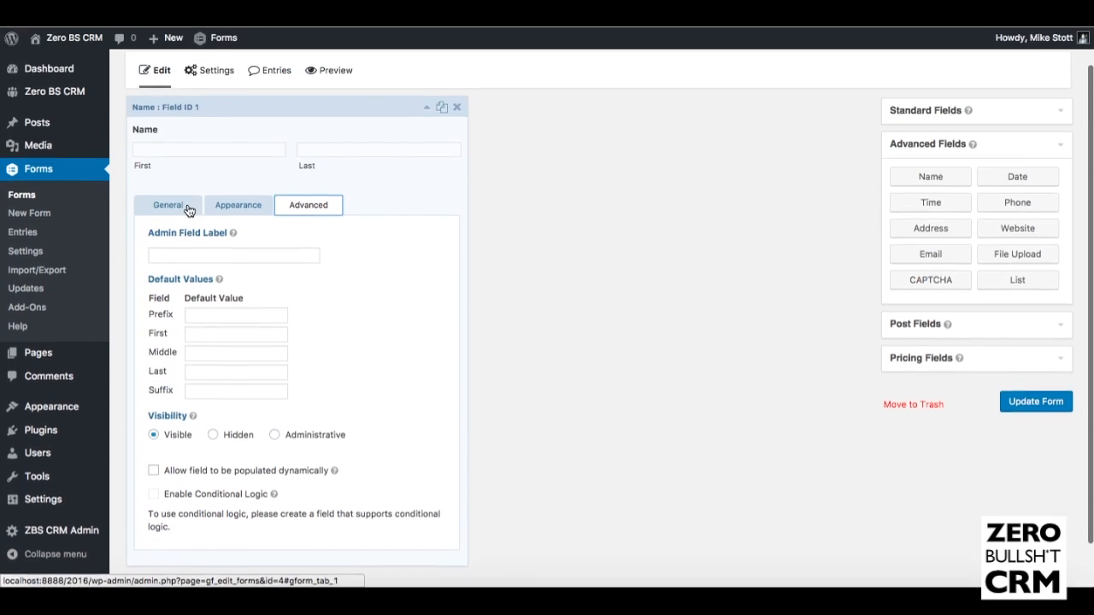
{"action": "left_click", "coordinate": [168, 155]}
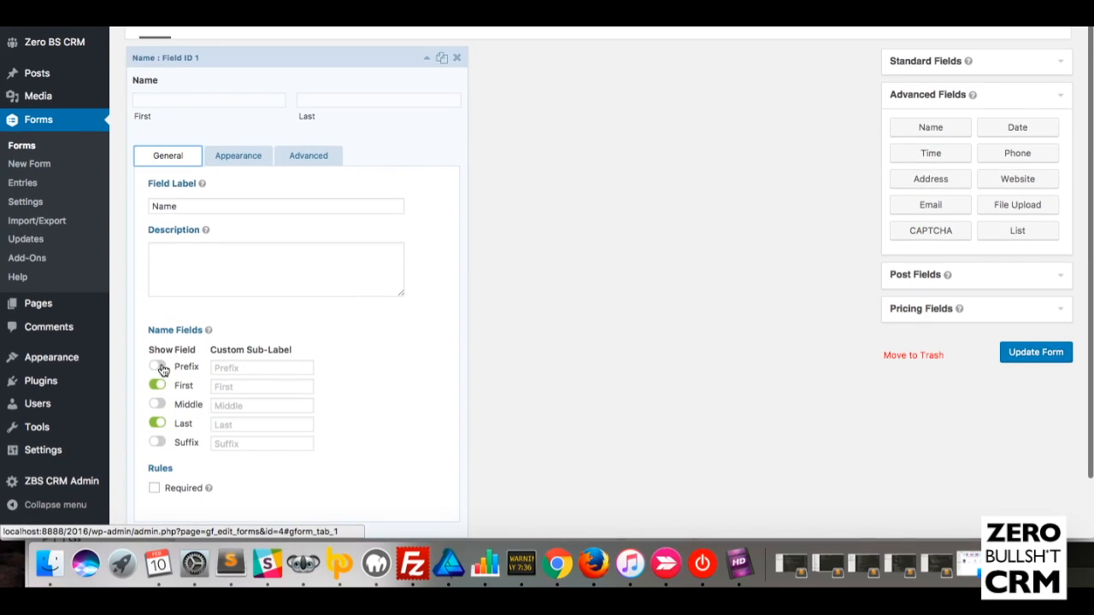
{"action": "left_click", "coordinate": [157, 367]}
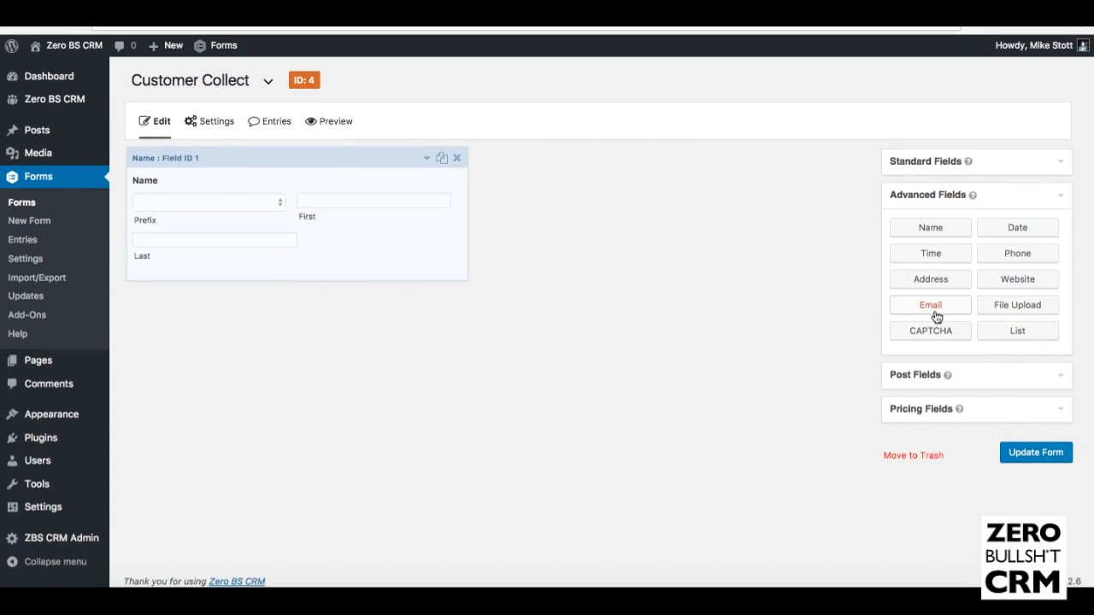
Reopen the Name field's settings and scroll through its options
{"action": "left_click", "coordinate": [931, 304]}
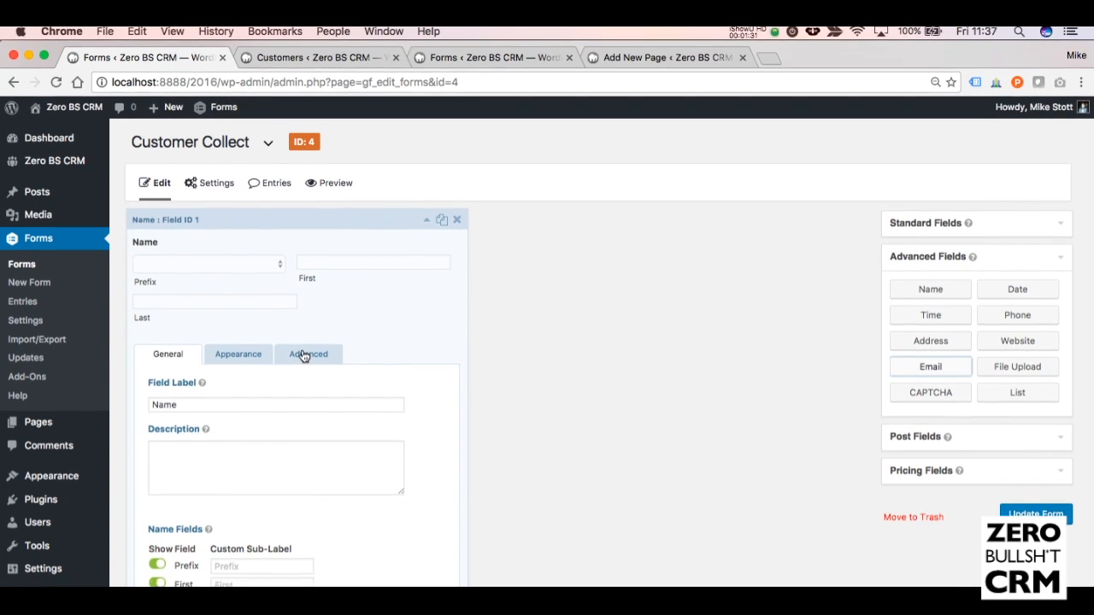
{"action": "scroll", "scroll_direction": "down", "scroll_amount": 3}
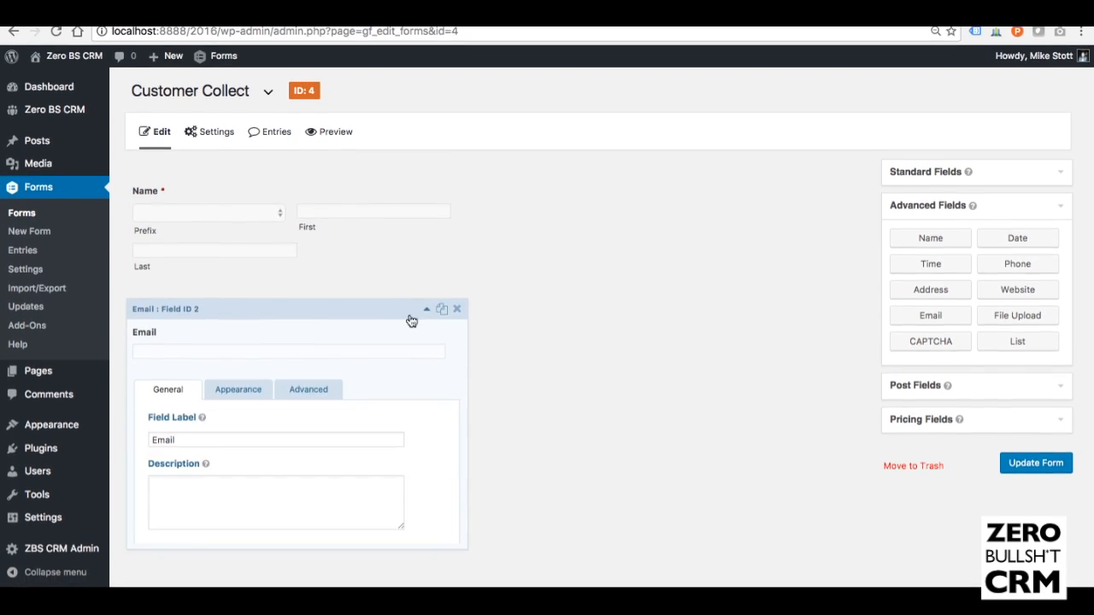
{"action": "scroll", "scroll_direction": "down", "scroll_amount": 3}
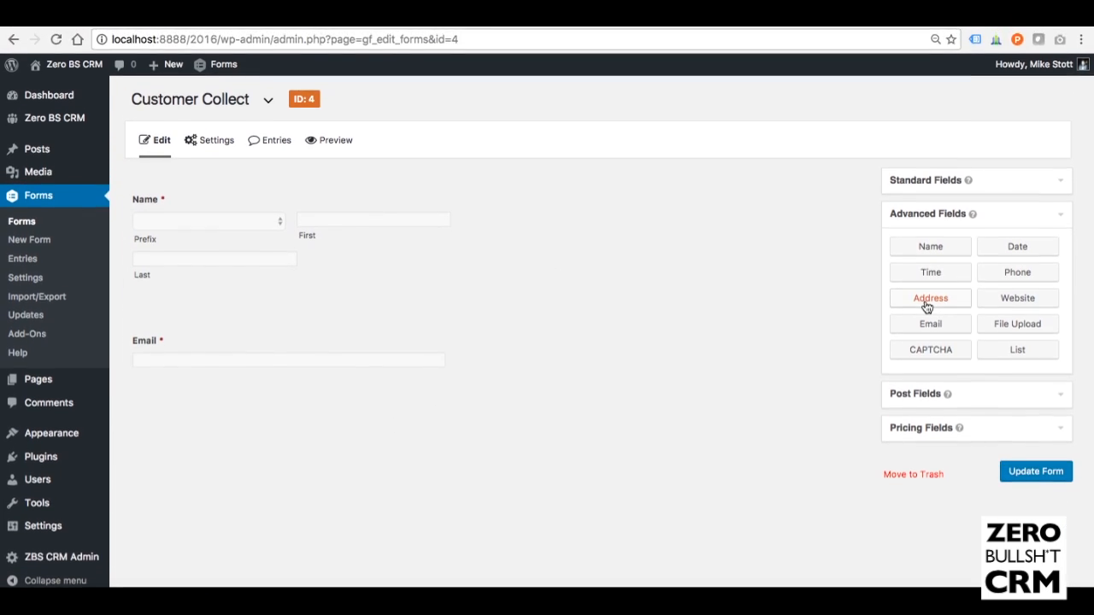
{"action": "scroll", "scroll_direction": "down", "scroll_amount": 3}
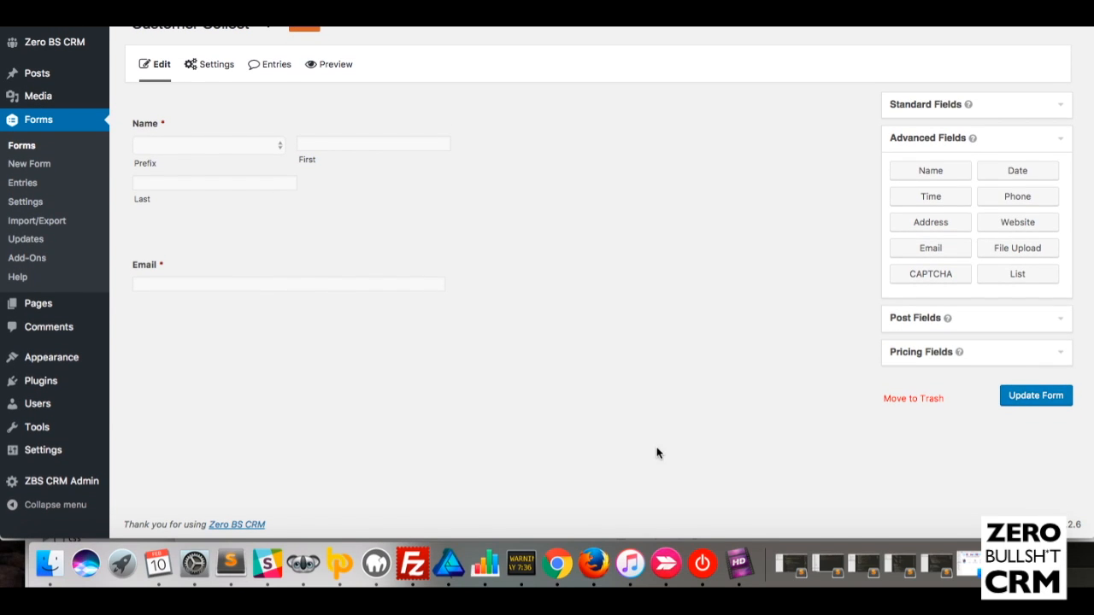
{"action": "mouse_move", "coordinate": [870, 231]}
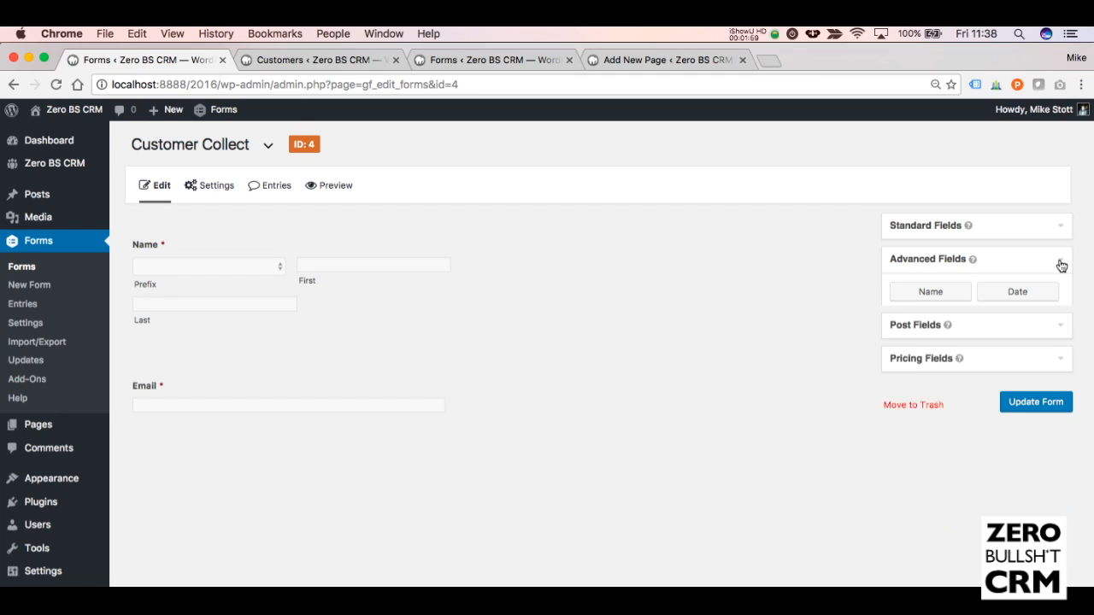
Add a Single Line Text field labelled 'Custom Field 1', described 'This is our custom field 1'
{"action": "left_click", "coordinate": [924, 225]}
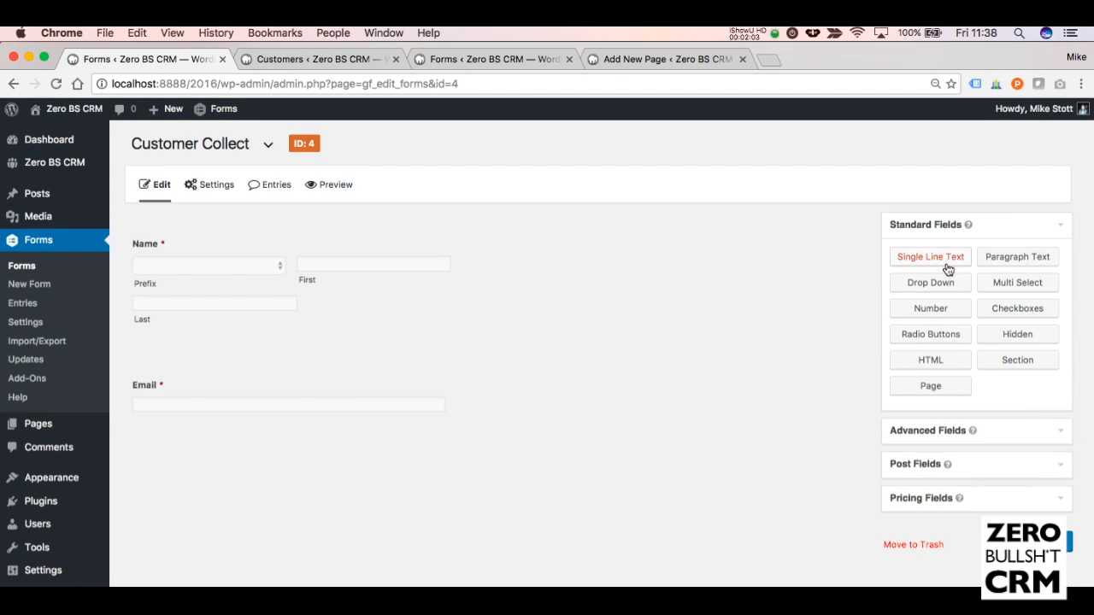
{"action": "left_click", "coordinate": [931, 256]}
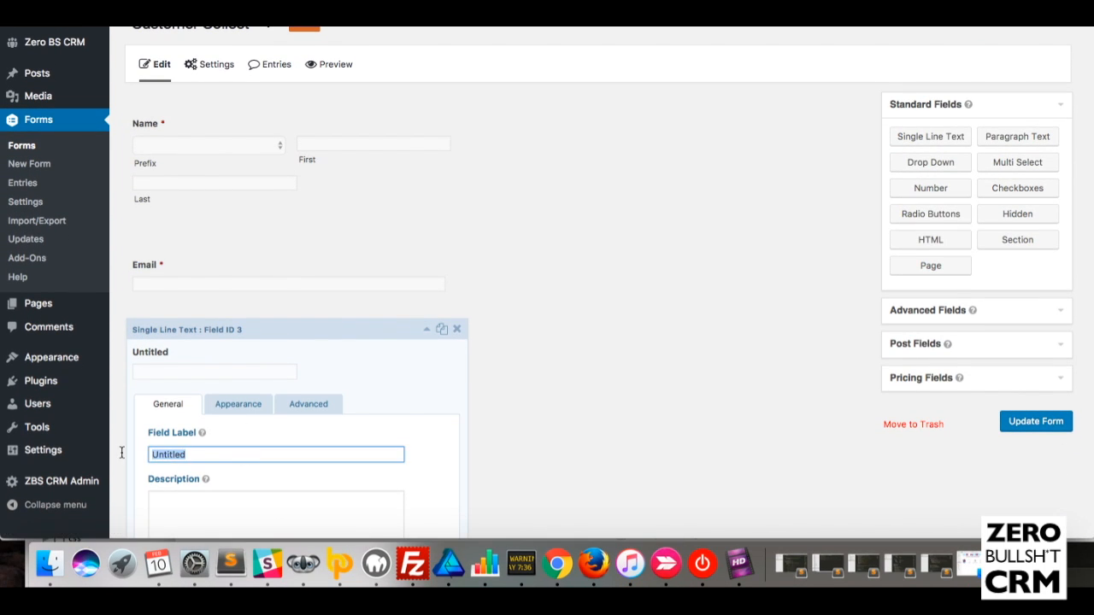
{"action": "type", "text": "Custom Field 1"}
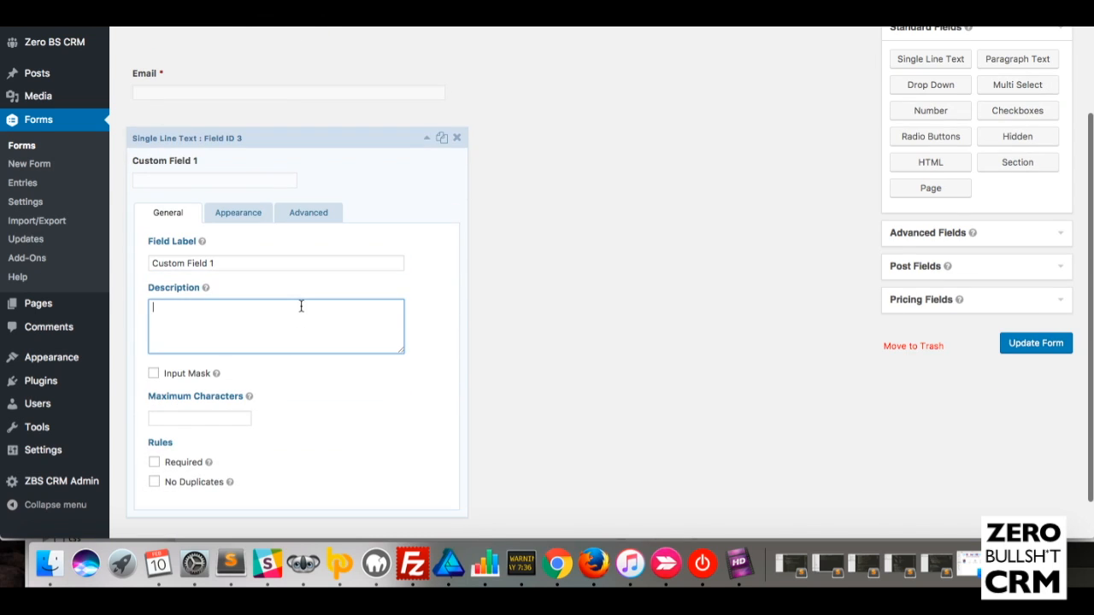
{"action": "type", "text": "This is our custom field 1"}
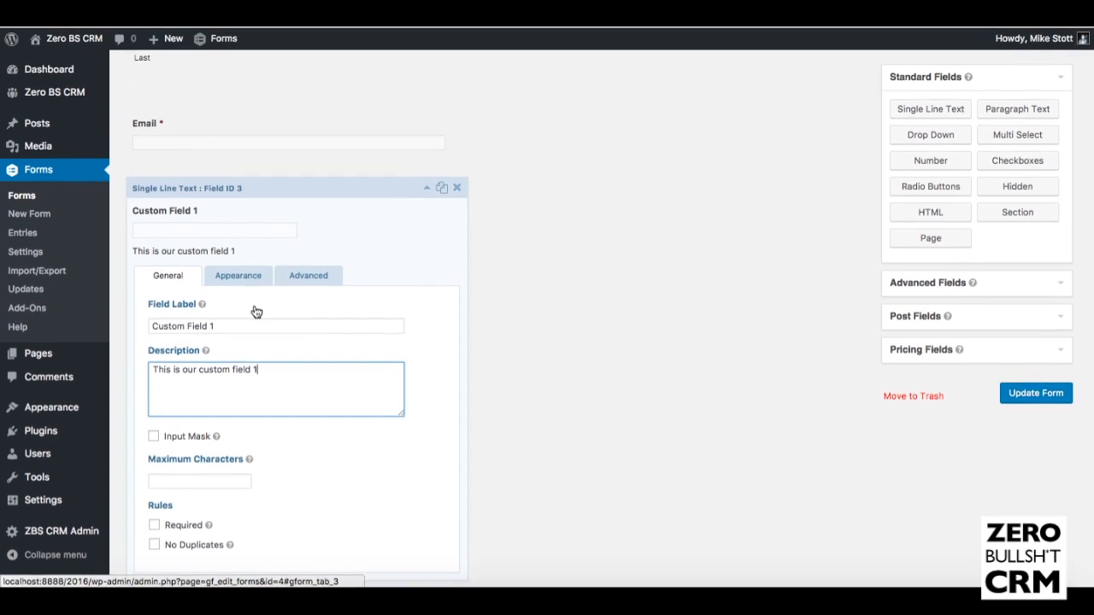
{"action": "left_click", "coordinate": [237, 275]}
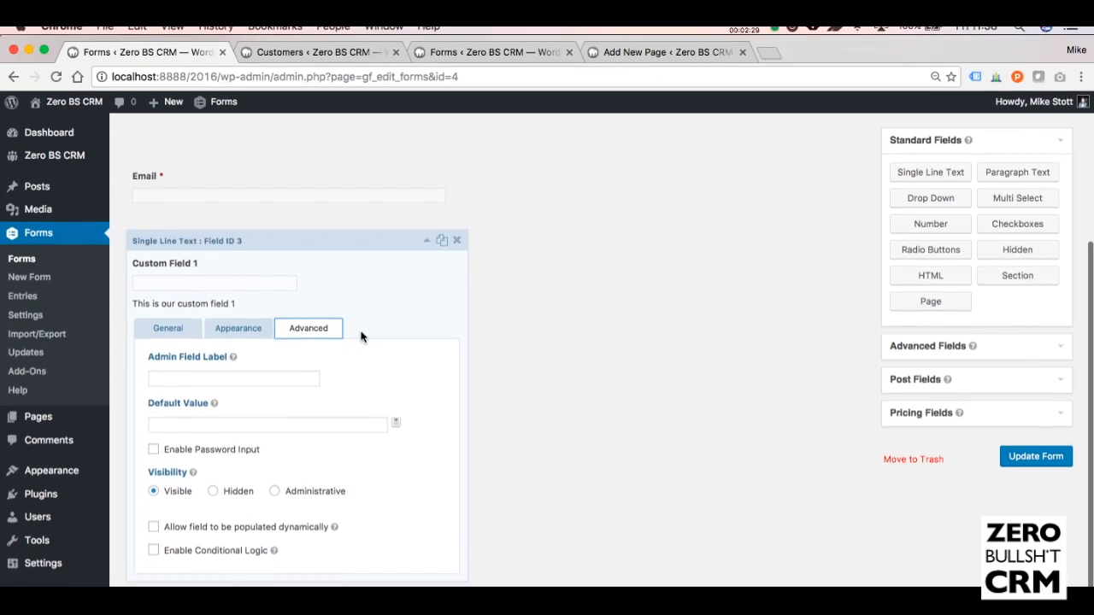
{"action": "mouse_move", "coordinate": [234, 308]}
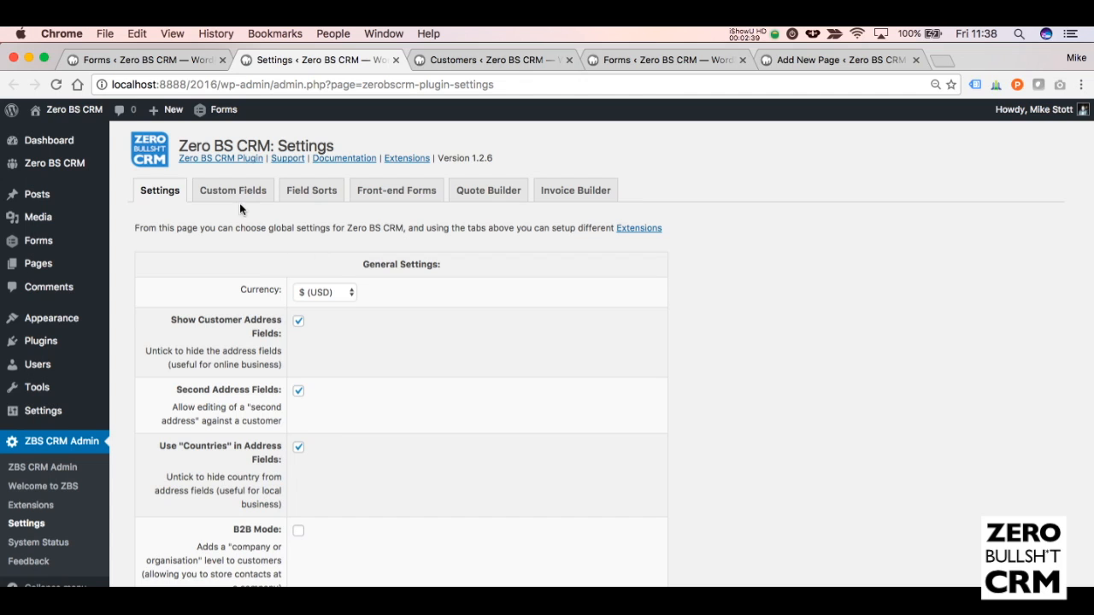
Scroll through Zero BS CRM's customer custom fields, including the Chicken, Beef, Pork select
{"action": "left_click", "coordinate": [233, 189]}
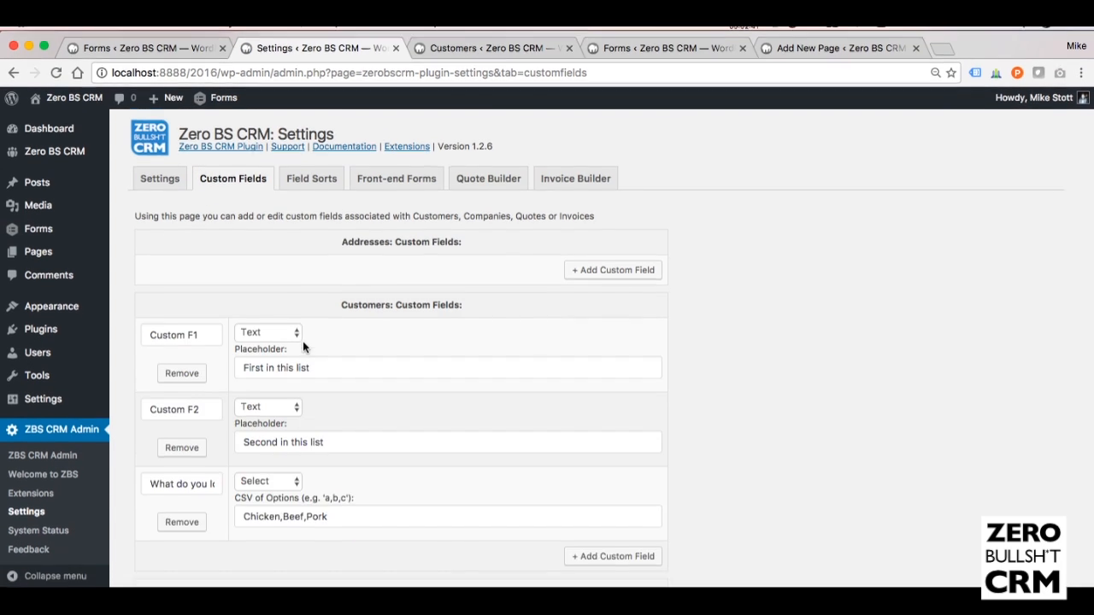
{"action": "scroll", "scroll_direction": "down", "scroll_amount": 3}
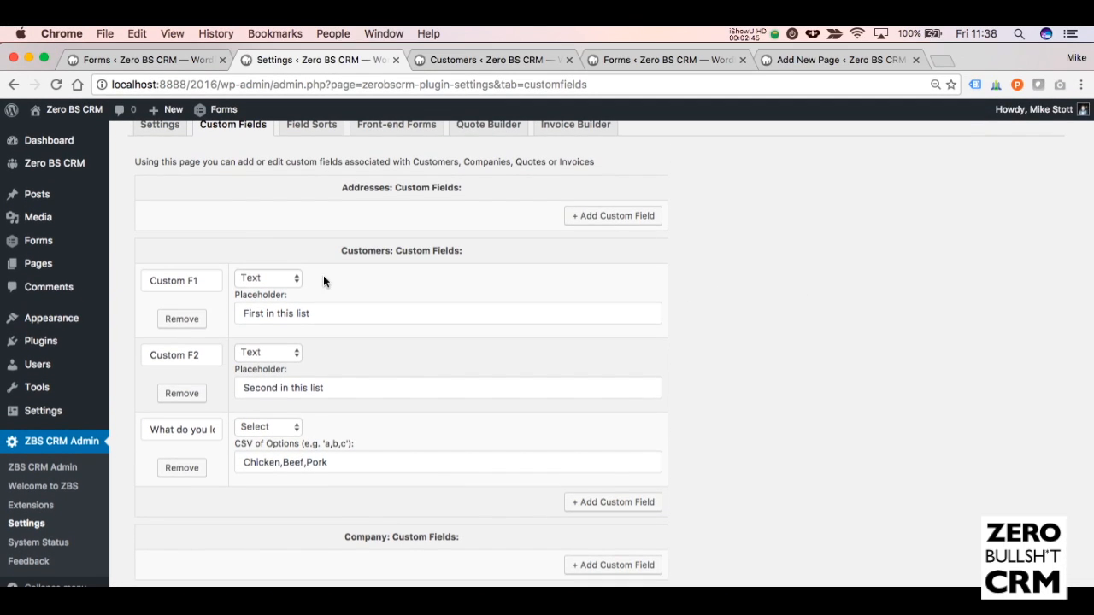
{"action": "mouse_move", "coordinate": [413, 279]}
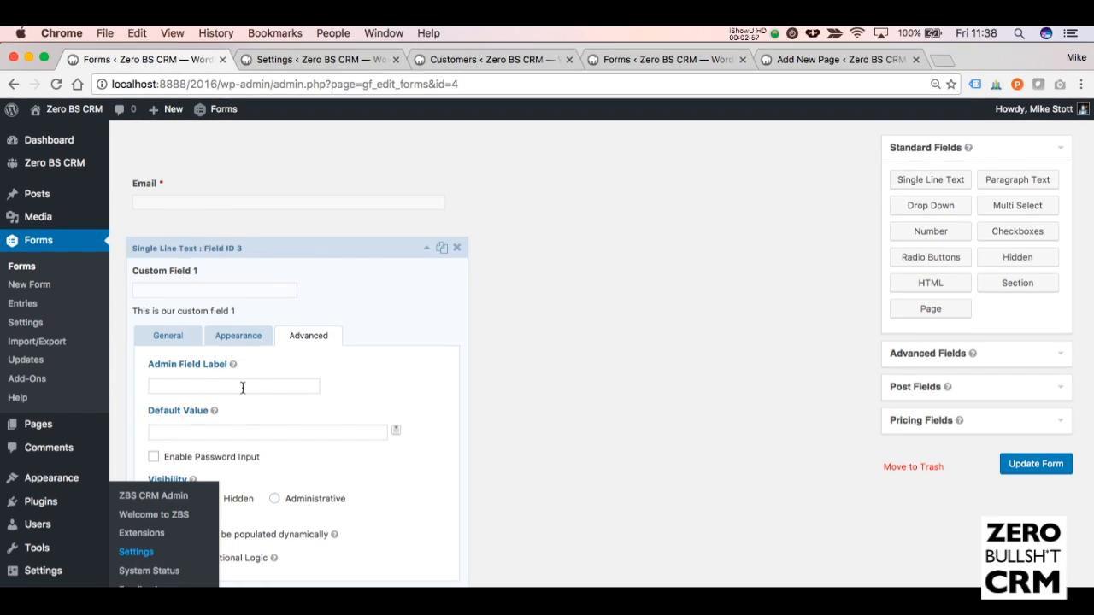
Give Custom Field 1 the admin label cf1 and add a Drop Down field
{"action": "type", "text": "cf1"}
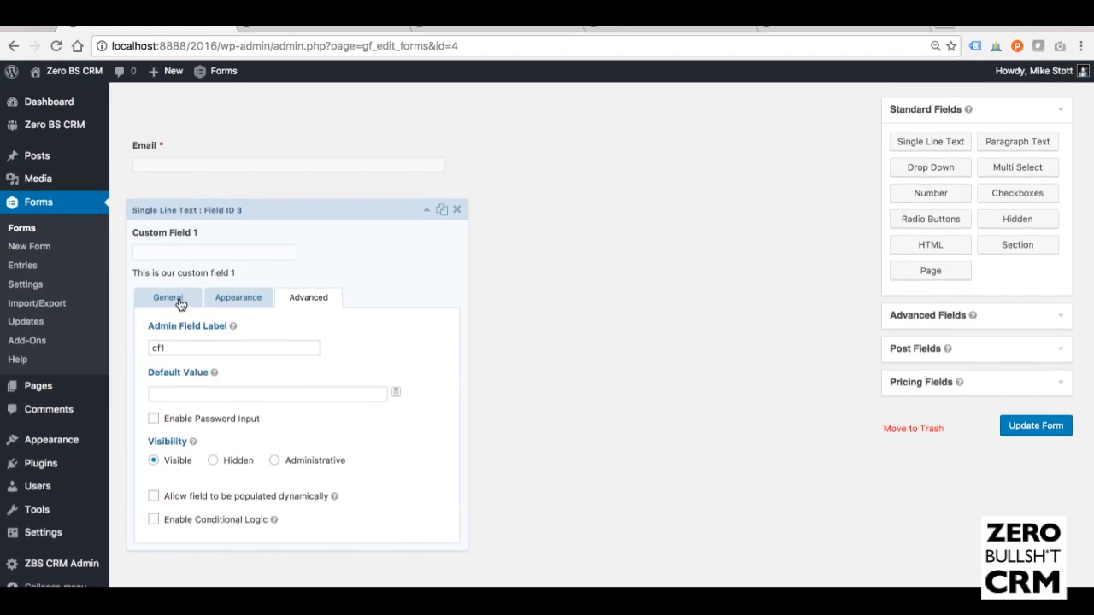
{"action": "left_click", "coordinate": [168, 297]}
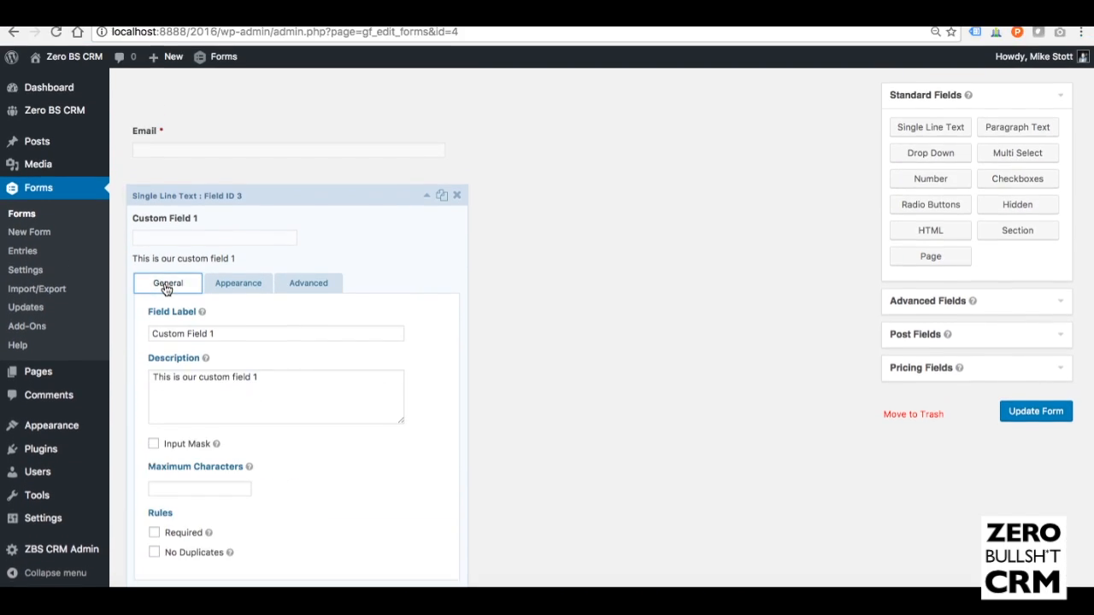
{"action": "scroll", "scroll_direction": "down", "scroll_amount": 3}
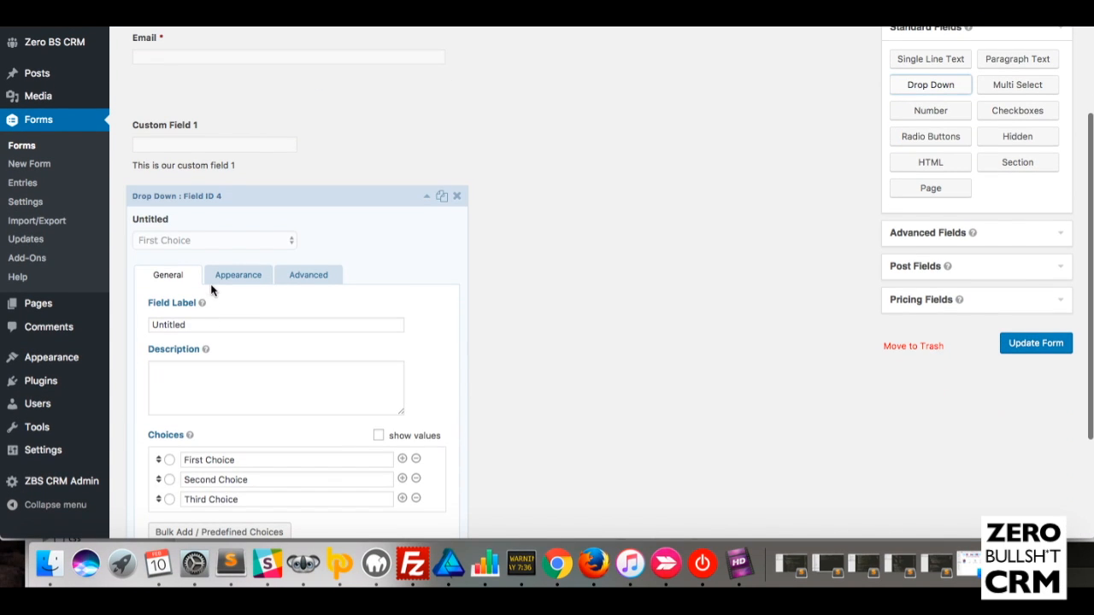
{"action": "left_click", "coordinate": [275, 324]}
{"action": "type", "text": "What meat"}
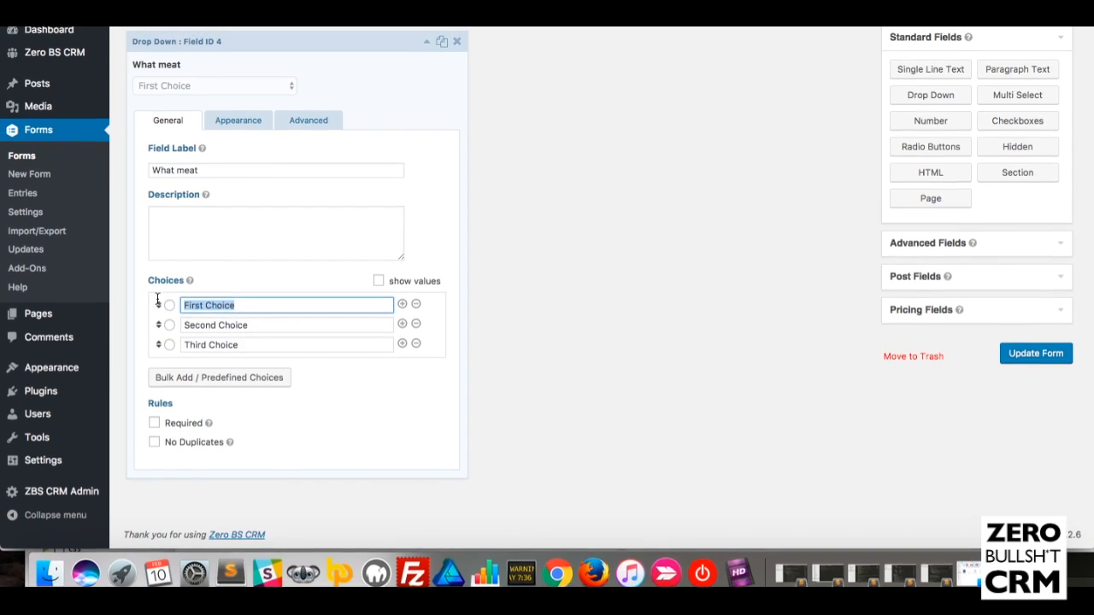
Check the CRM's meat options, then set the dropdown choices to Chicken, Beef and Pork
{"action": "left_click", "coordinate": [487, 60]}
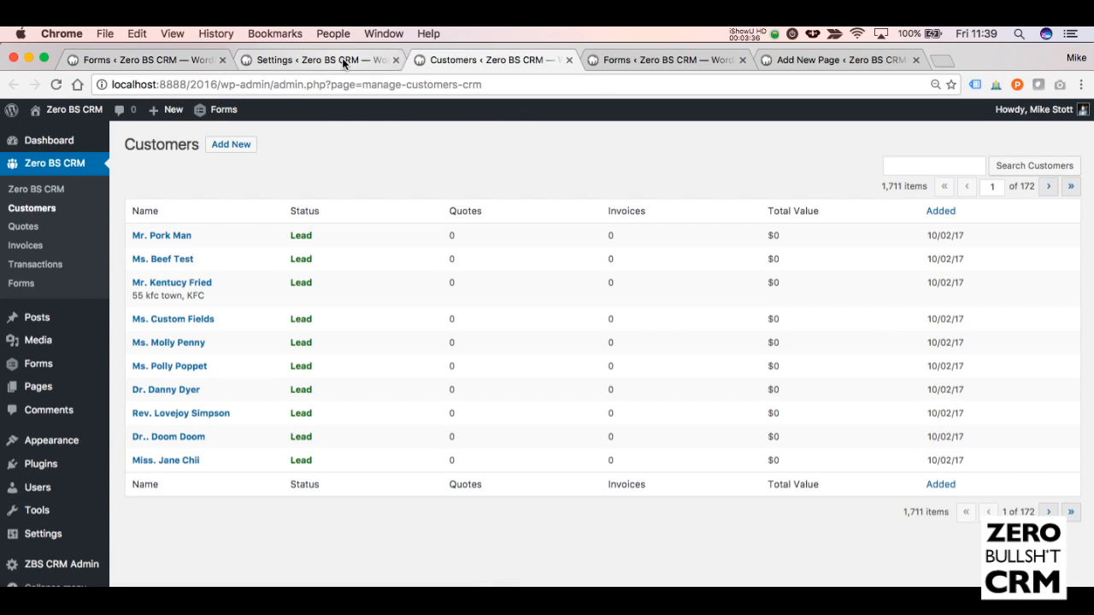
{"action": "left_click", "coordinate": [137, 60]}
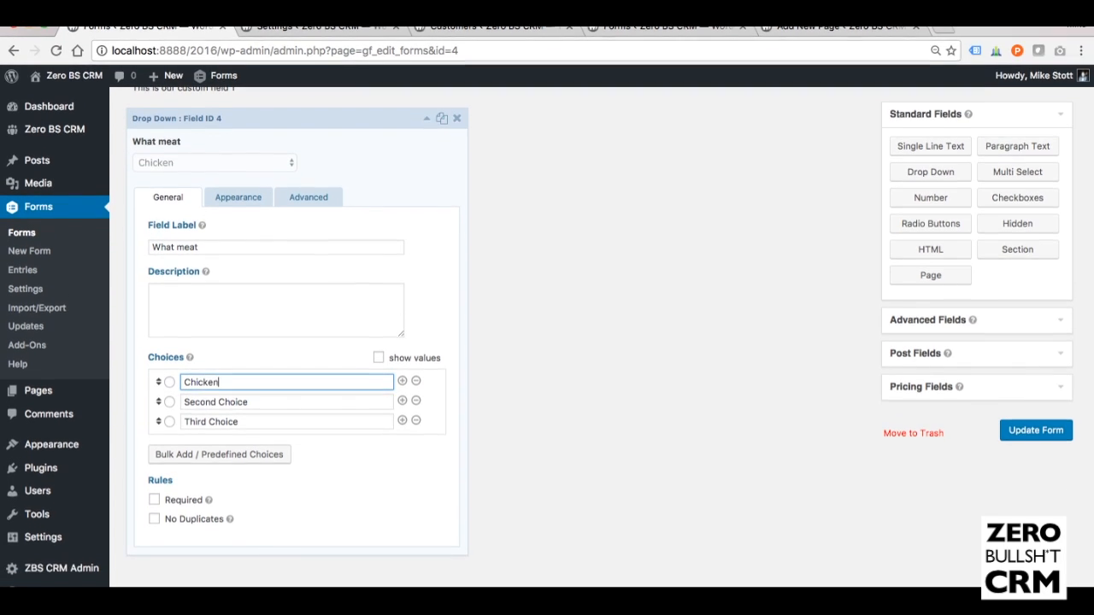
{"action": "type", "text": "Beef"}
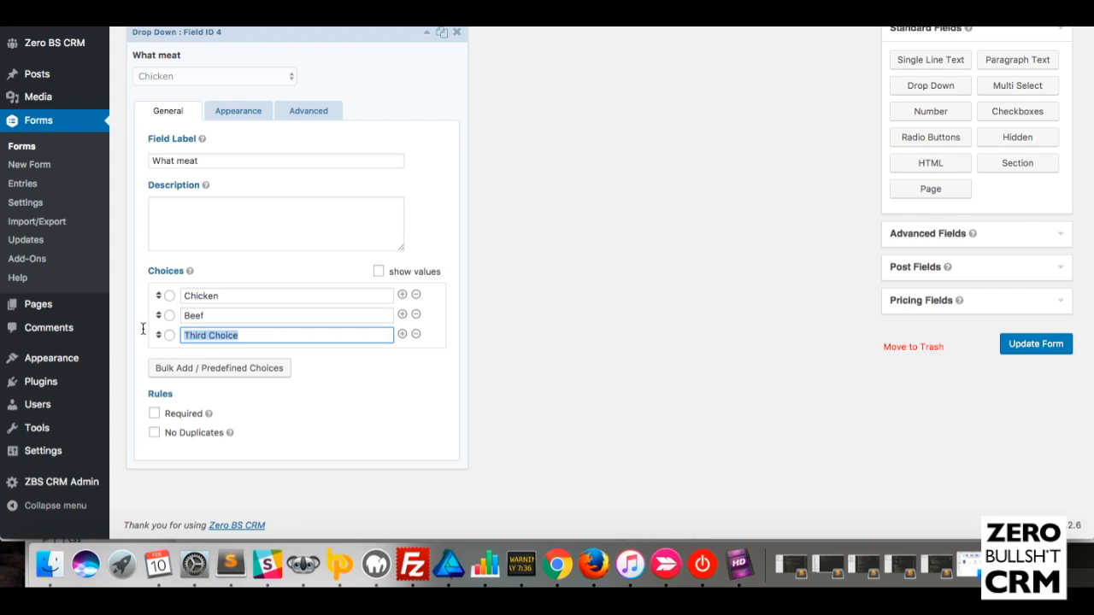
{"action": "type", "text": "Pork"}
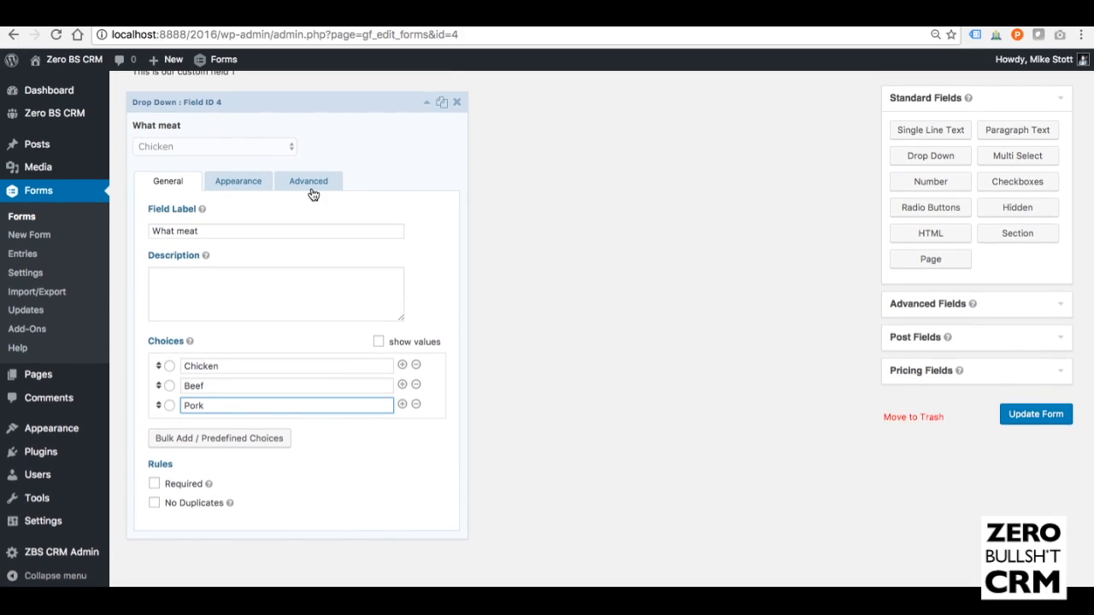
Set the What meat dropdown's admin label to cf3 and collapse its settings
{"action": "left_click", "coordinate": [308, 180]}
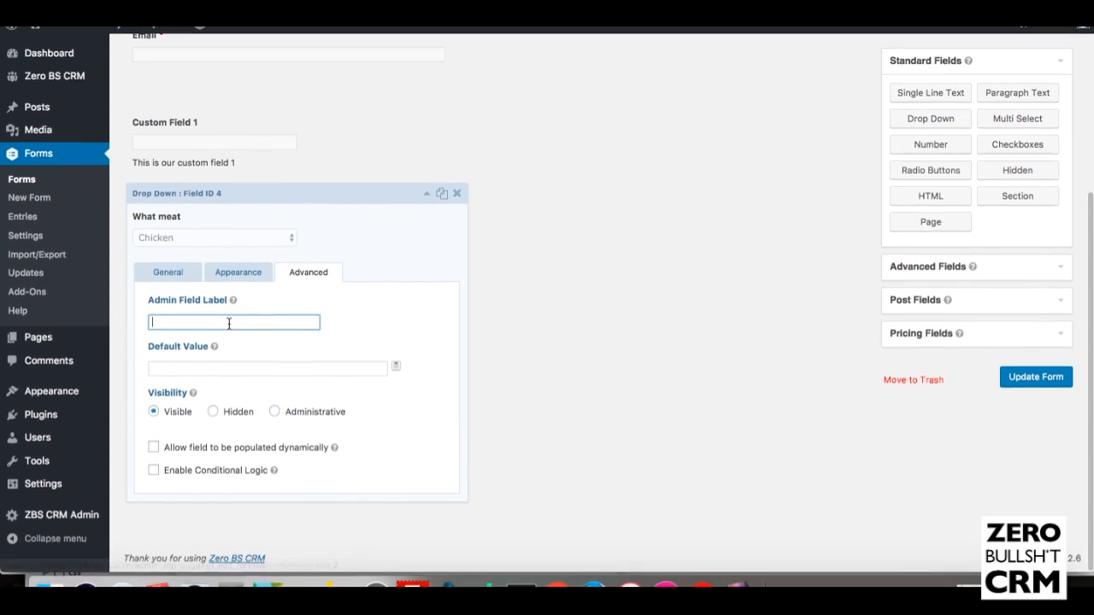
{"action": "type", "text": "cf3"}
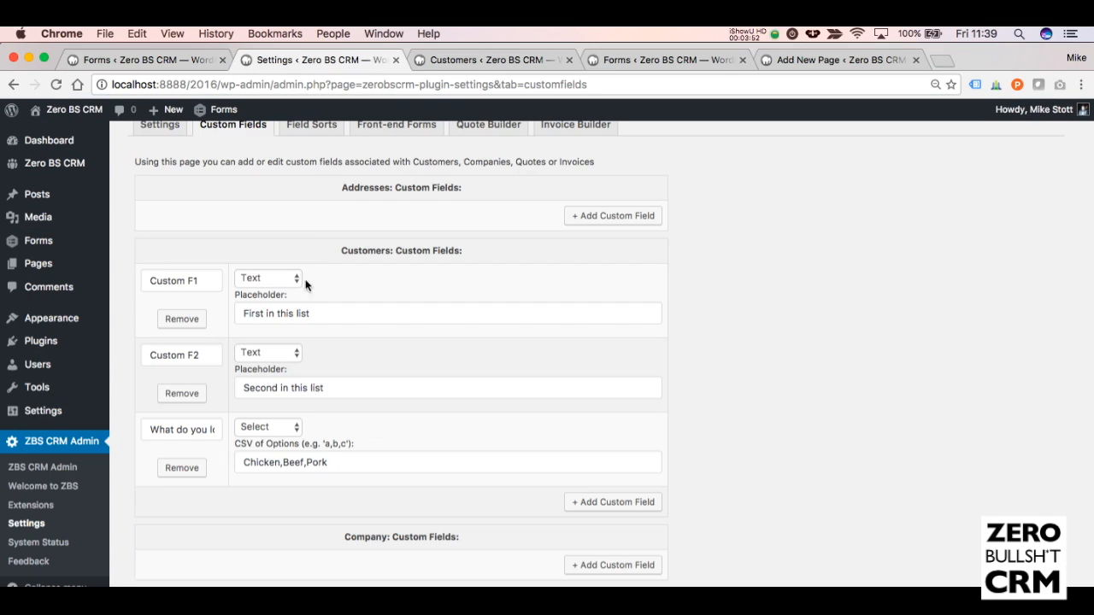
{"action": "mouse_move", "coordinate": [165, 56]}
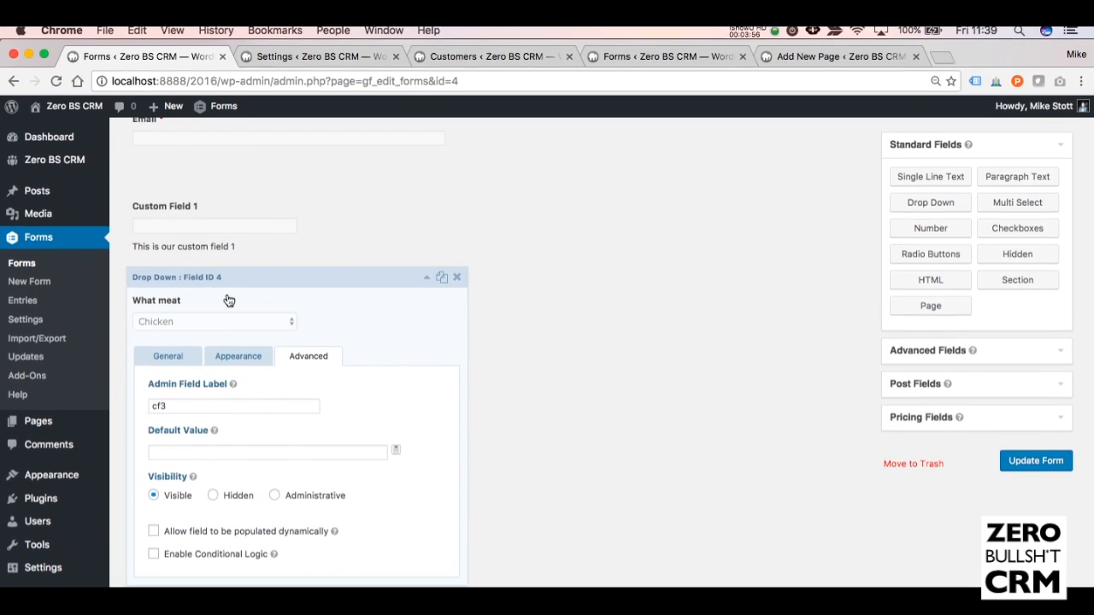
{"action": "left_click", "coordinate": [168, 355]}
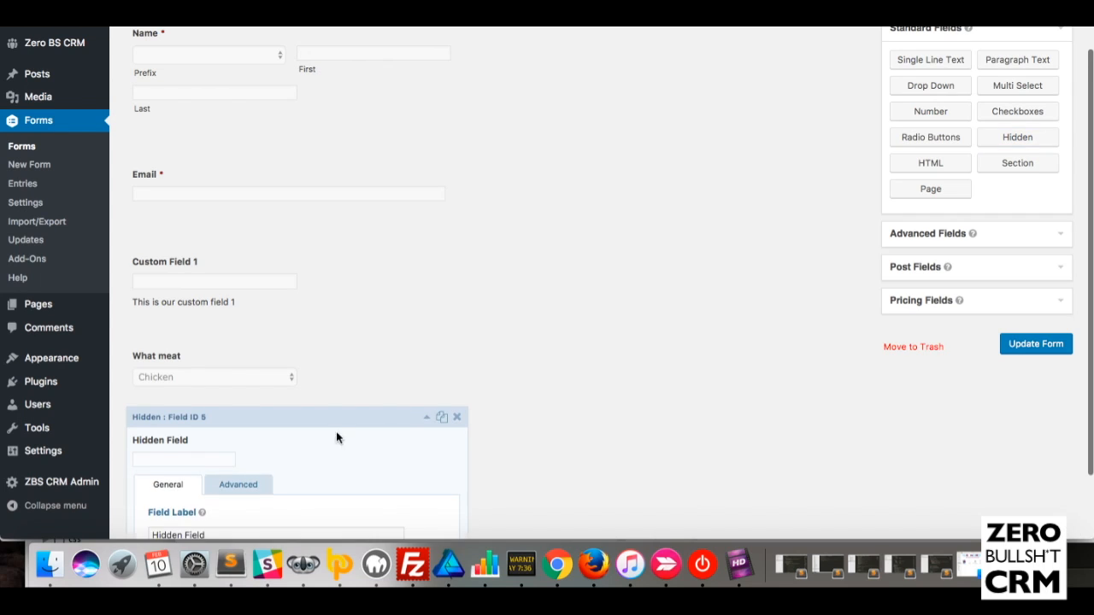
Label the hidden field addtozbs, give it admin label addtozbs, and update the form
{"action": "scroll", "scroll_direction": "down", "scroll_amount": 3}
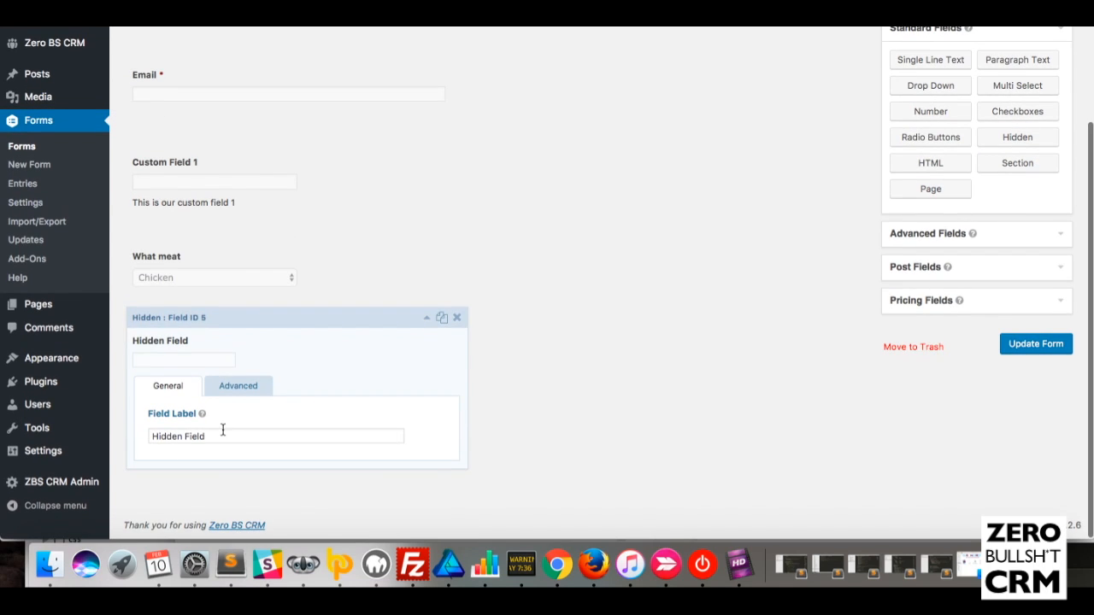
{"action": "type", "text": "addt"}
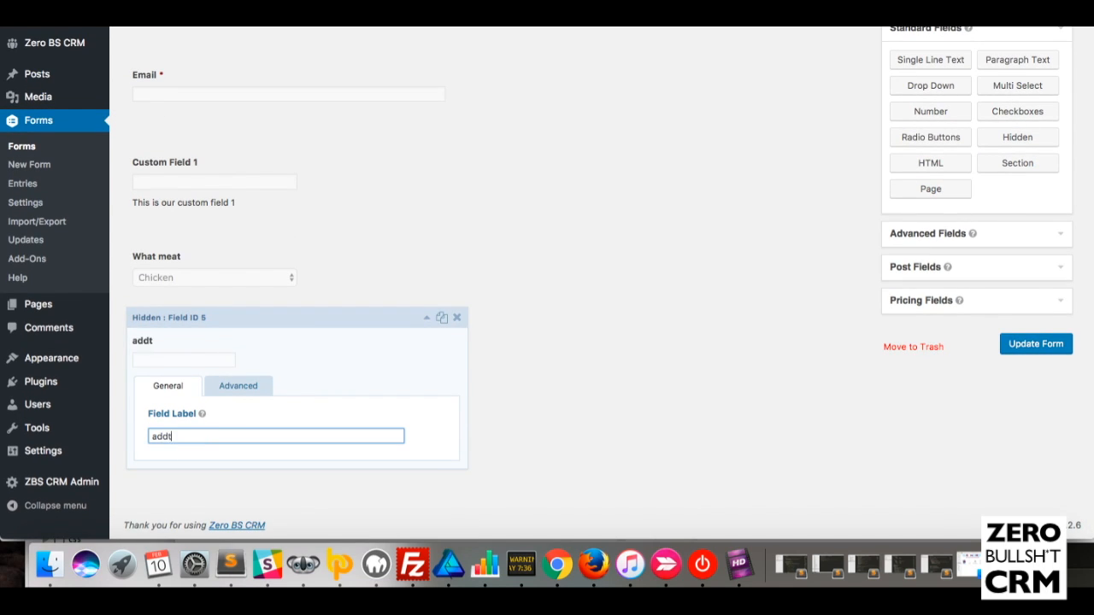
{"action": "left_click", "coordinate": [238, 386]}
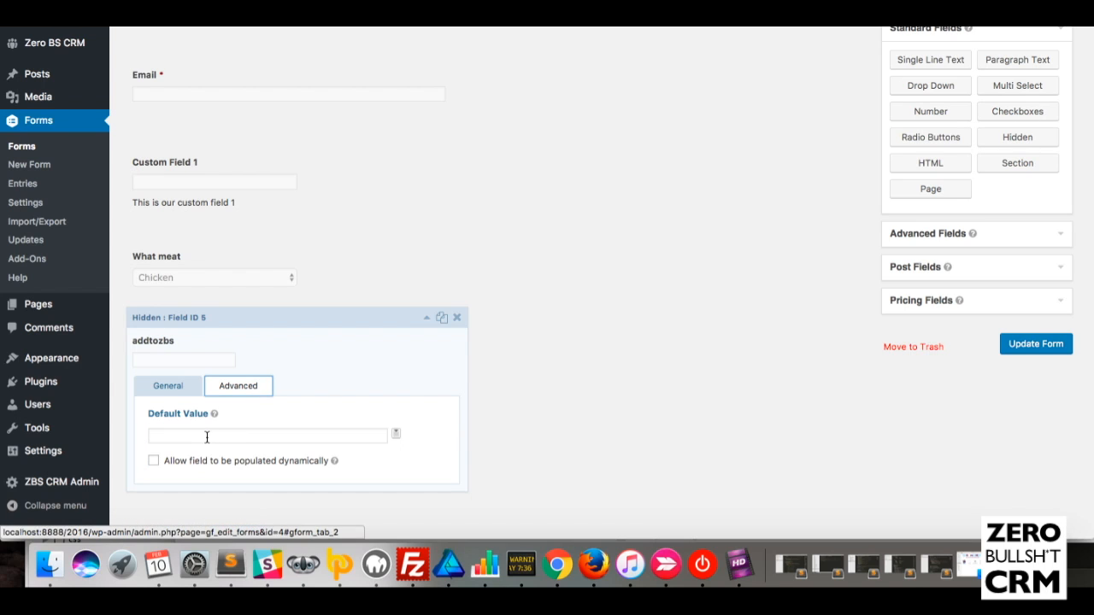
{"action": "type", "text": "addtozbs"}
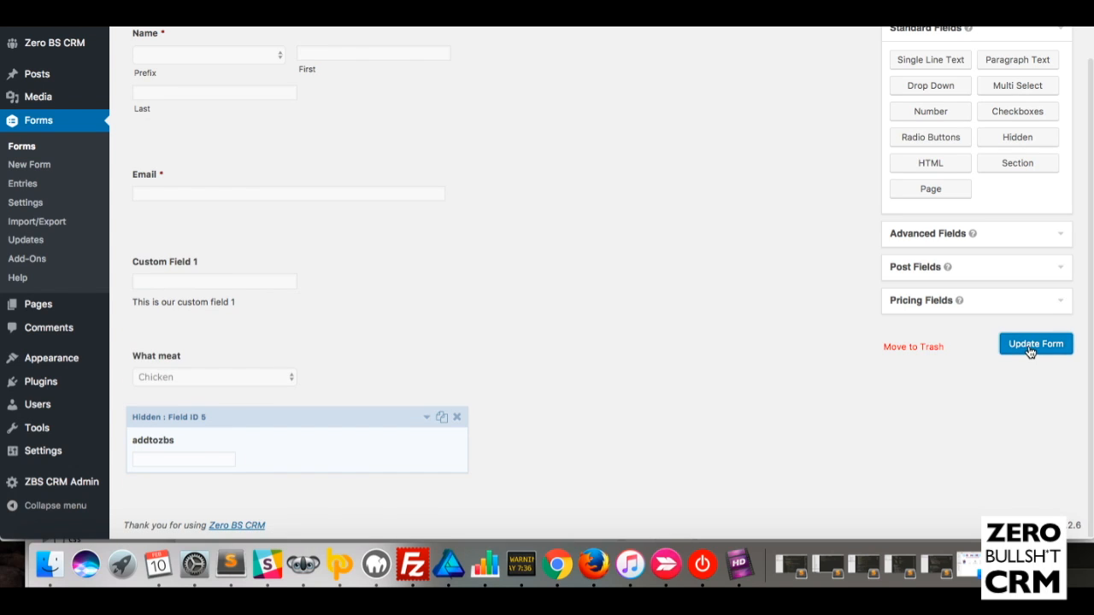
{"action": "left_click", "coordinate": [1036, 344]}
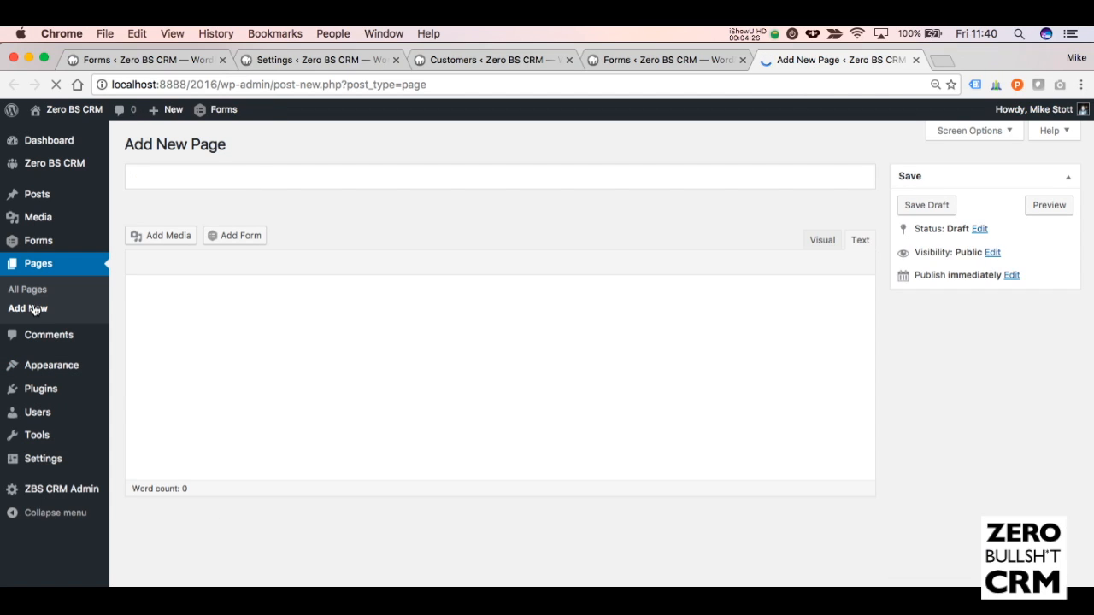
Publish a 'Customer Collect' page with the Customer Collect form inserted
{"action": "type", "text": "Customer Collect"}
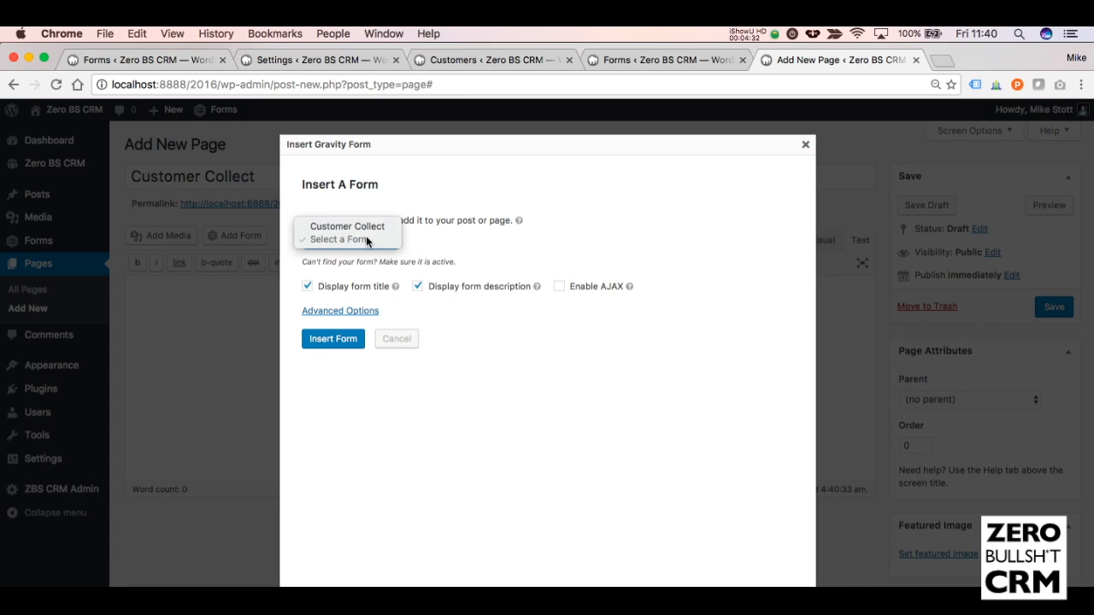
{"action": "left_click", "coordinate": [347, 225]}
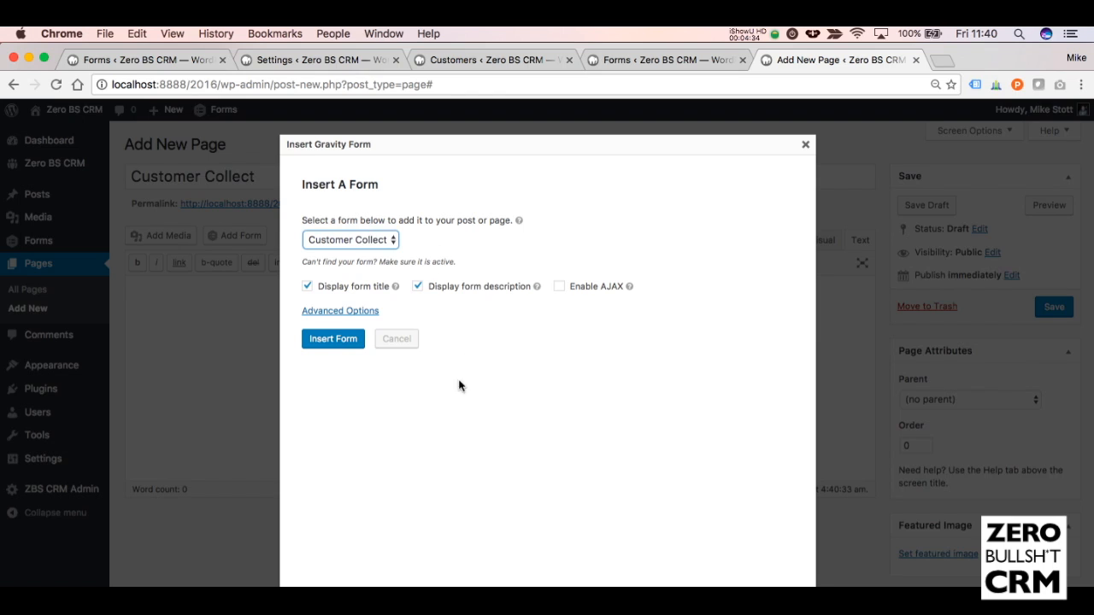
{"action": "left_click", "coordinate": [333, 339]}
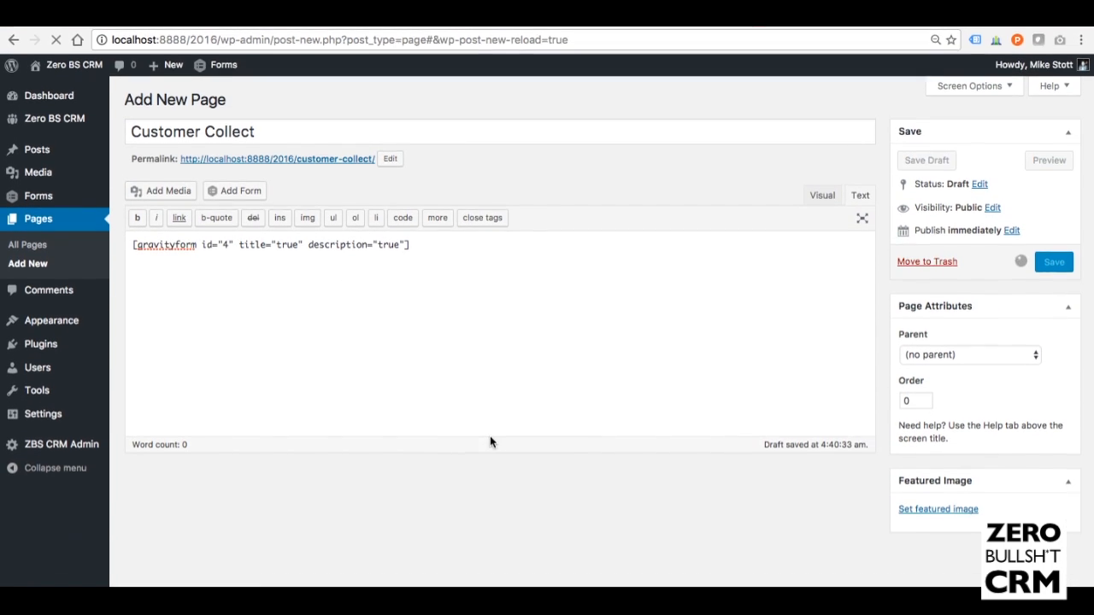
{"action": "left_click", "coordinate": [1053, 262]}
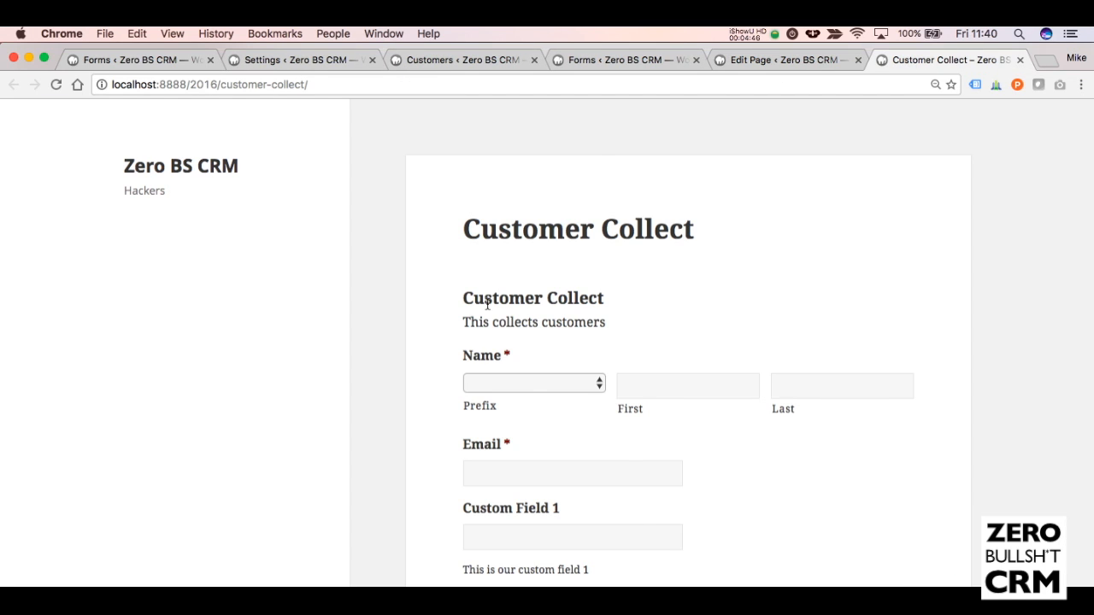
On the live Customer Collect page, choose the Dr. prefix and enter the name Meat
{"action": "scroll", "scroll_direction": "down", "scroll_amount": 3}
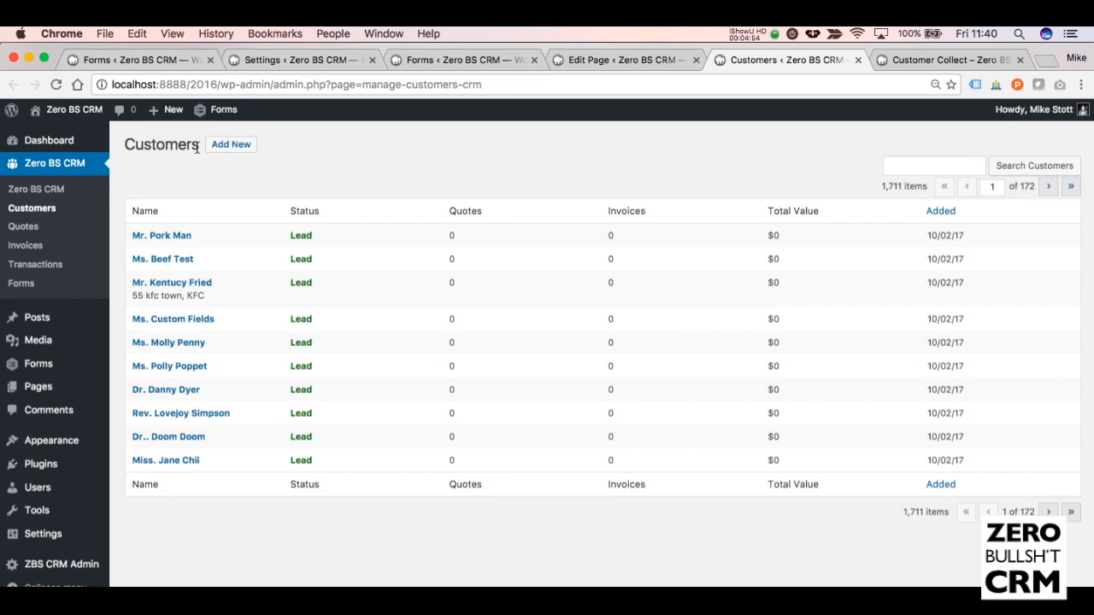
{"action": "left_click", "coordinate": [947, 60]}
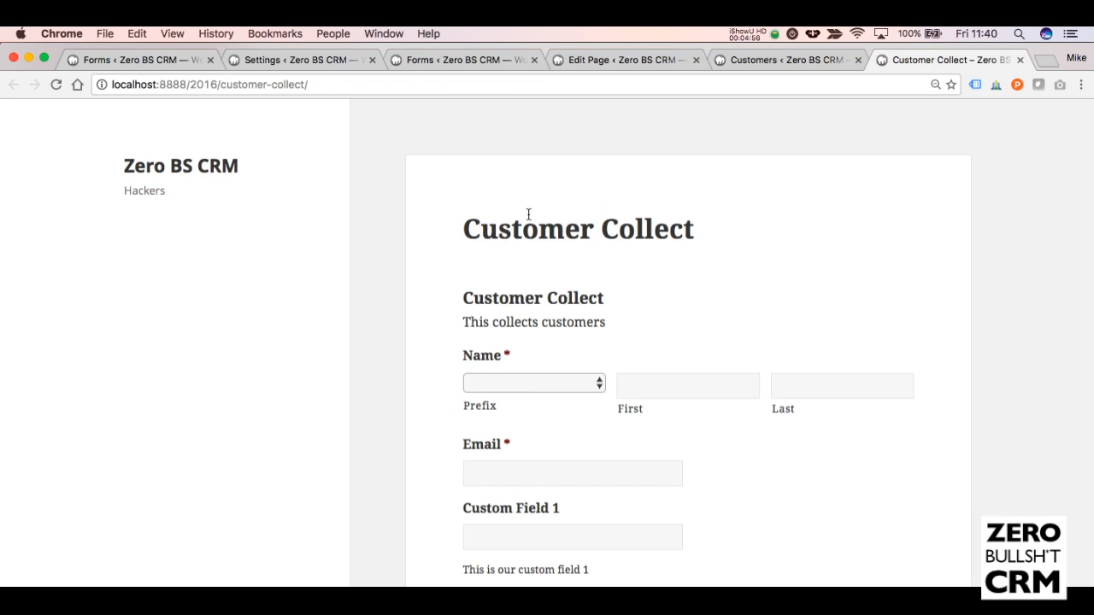
{"action": "left_click", "coordinate": [534, 382]}
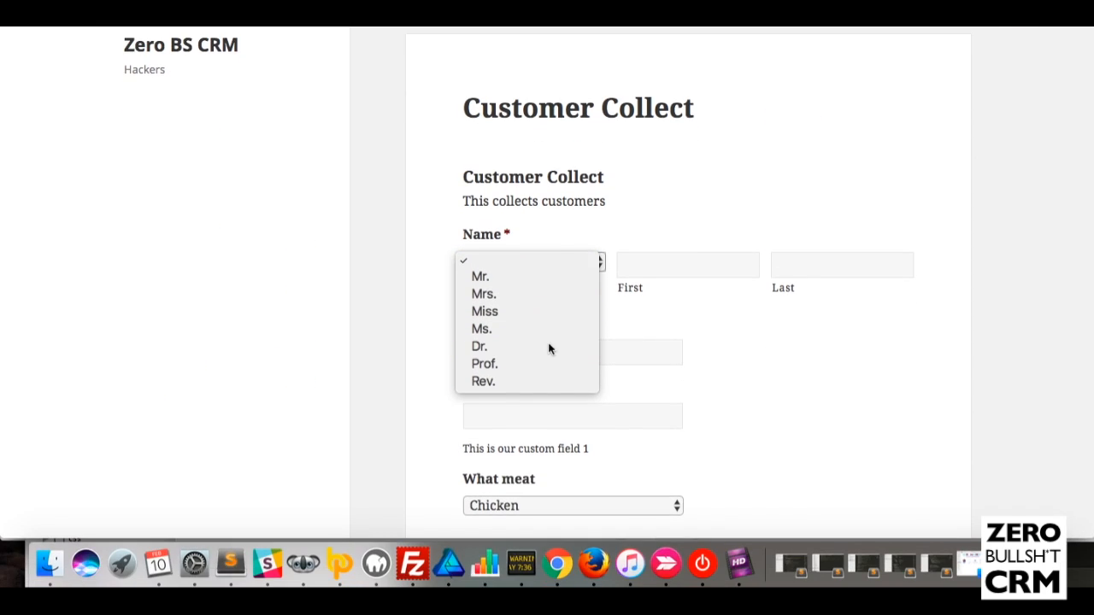
{"action": "left_click", "coordinate": [478, 346]}
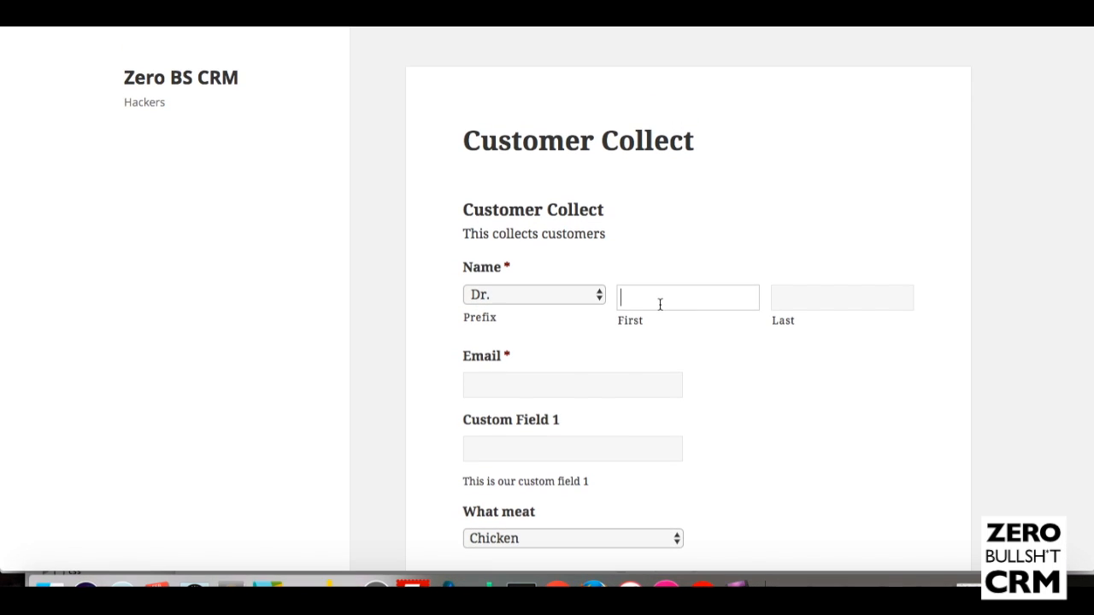
{"action": "type", "text": "Meat"}
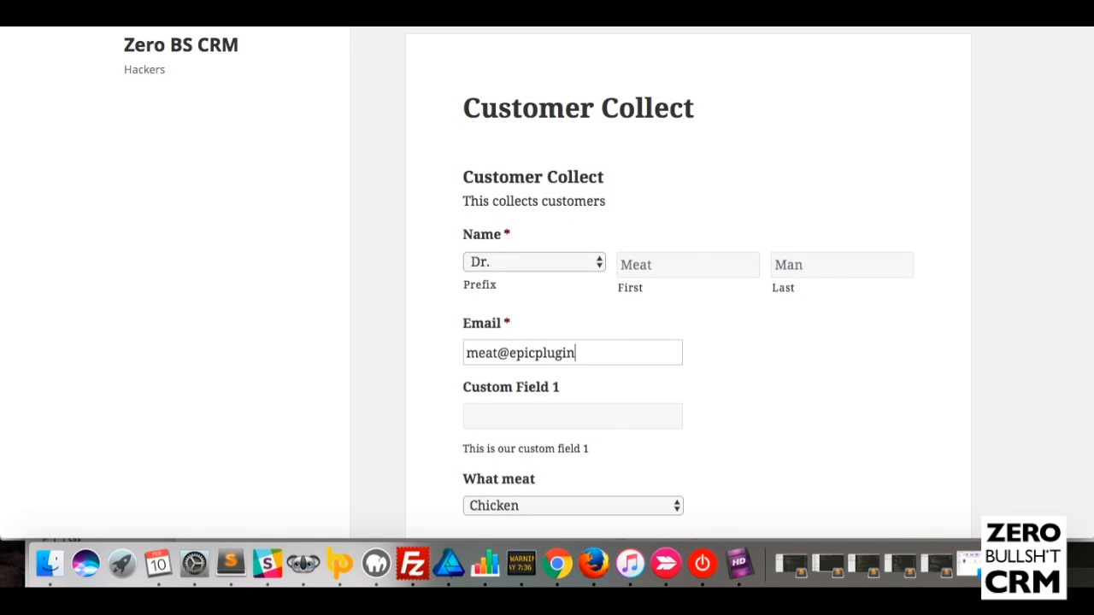
Fill in Custom Field 1 with 'Meat is my game' and submit the form
{"action": "scroll", "scroll_direction": "down", "scroll_amount": 3}
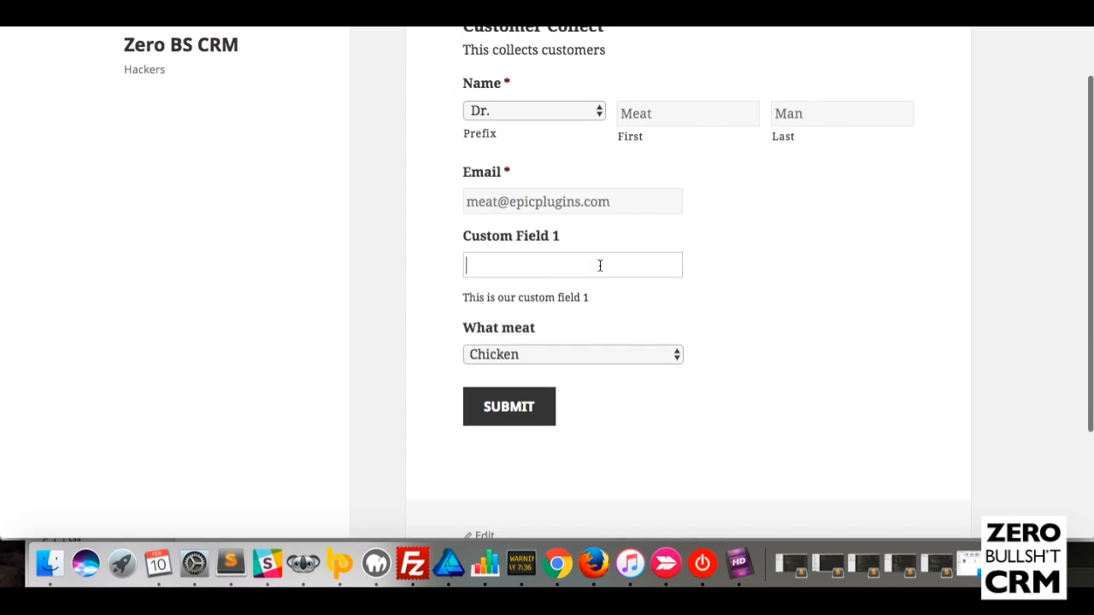
{"action": "type", "text": "\\"}
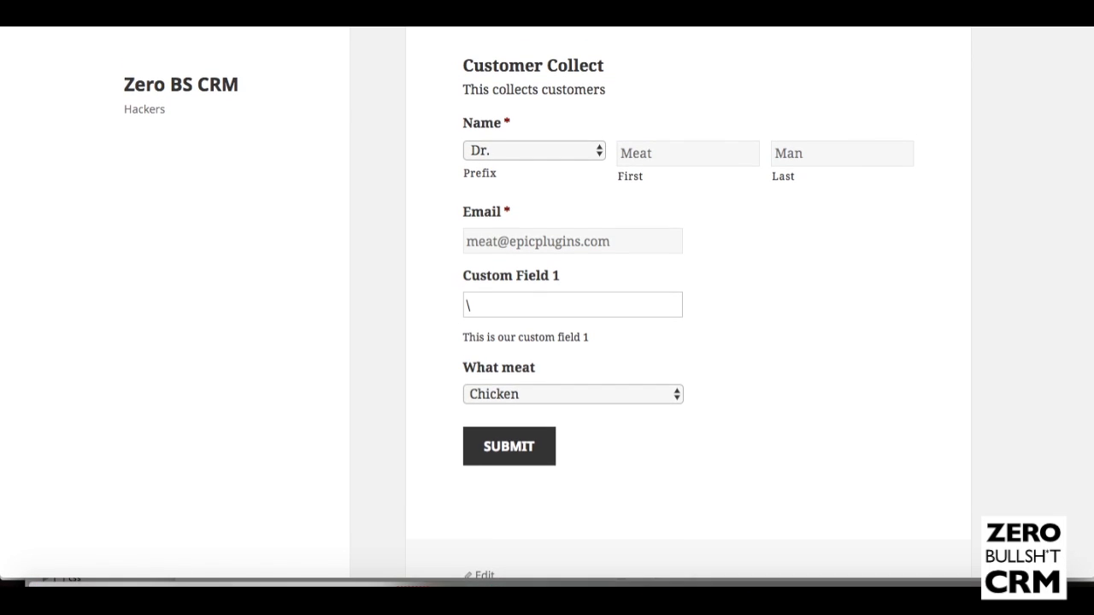
{"action": "type", "text": "Meat is my game"}
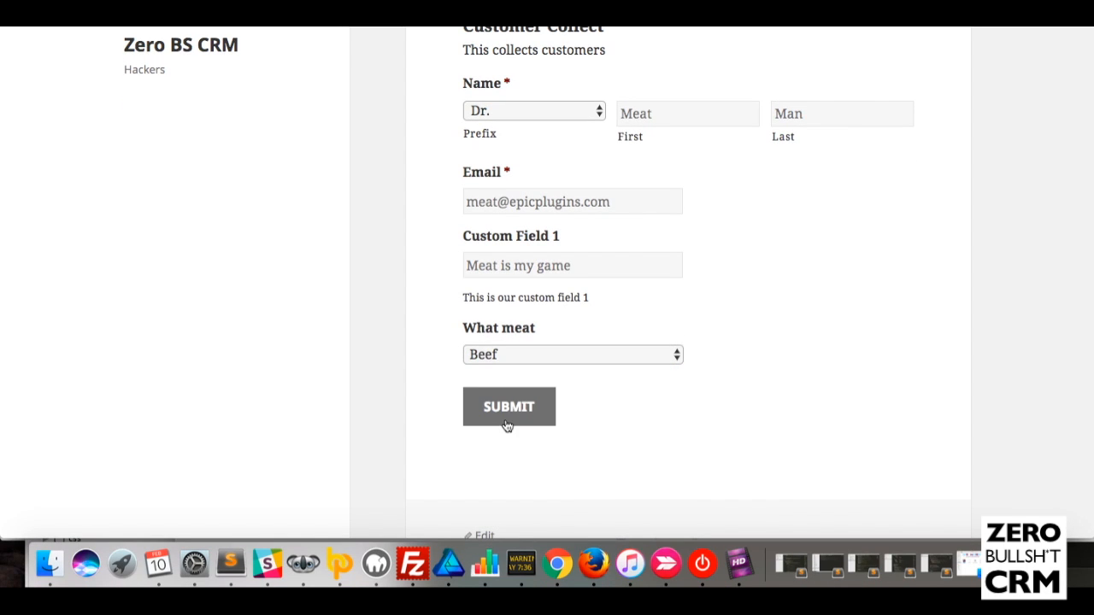
{"action": "left_click", "coordinate": [508, 406]}
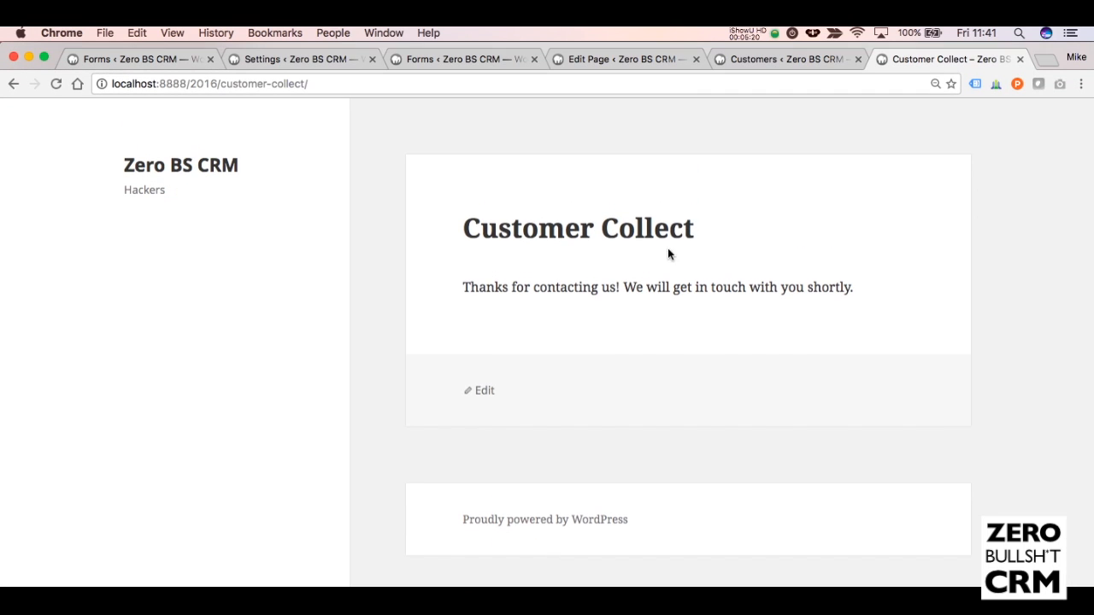
{"action": "mouse_move", "coordinate": [709, 287]}
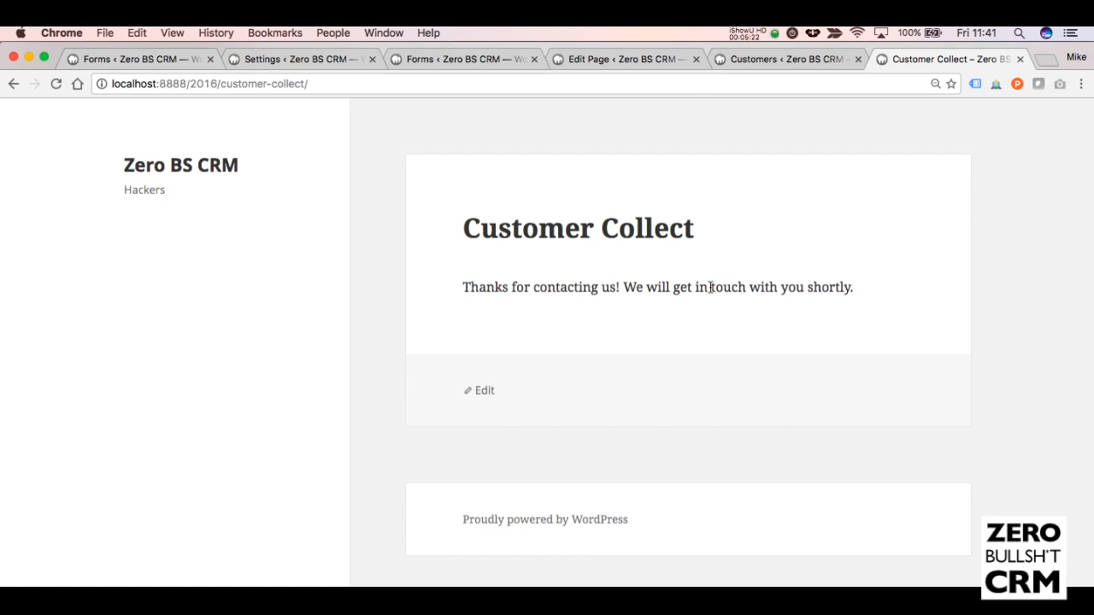
Refresh the CRM customers list, open Dr. Meat Man, and scroll to Custom F1 and Beef
{"action": "left_click", "coordinate": [785, 59]}
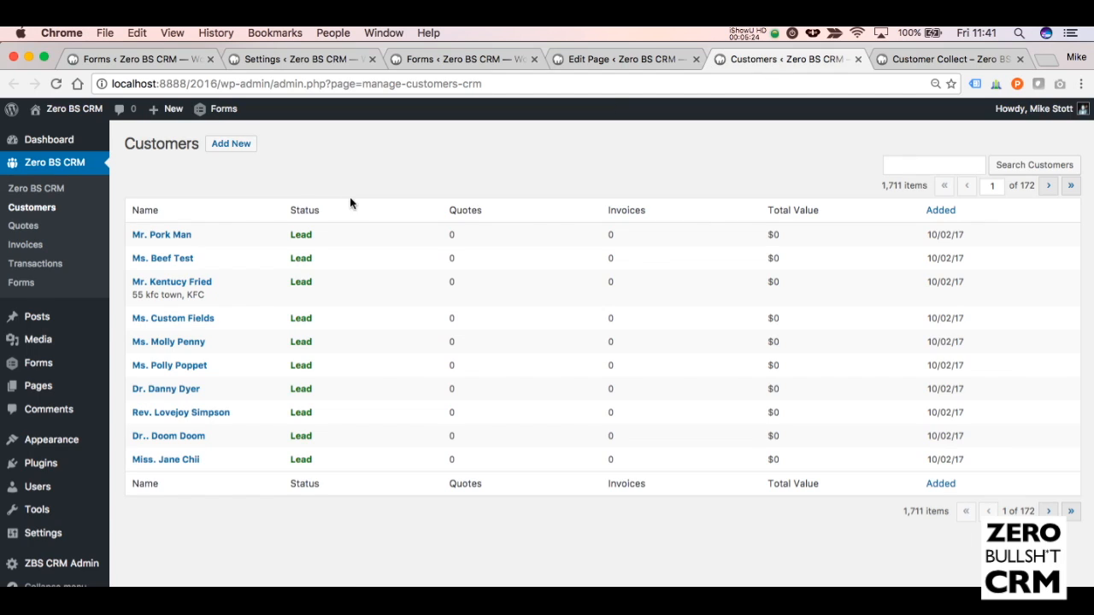
{"action": "left_click", "coordinate": [32, 207]}
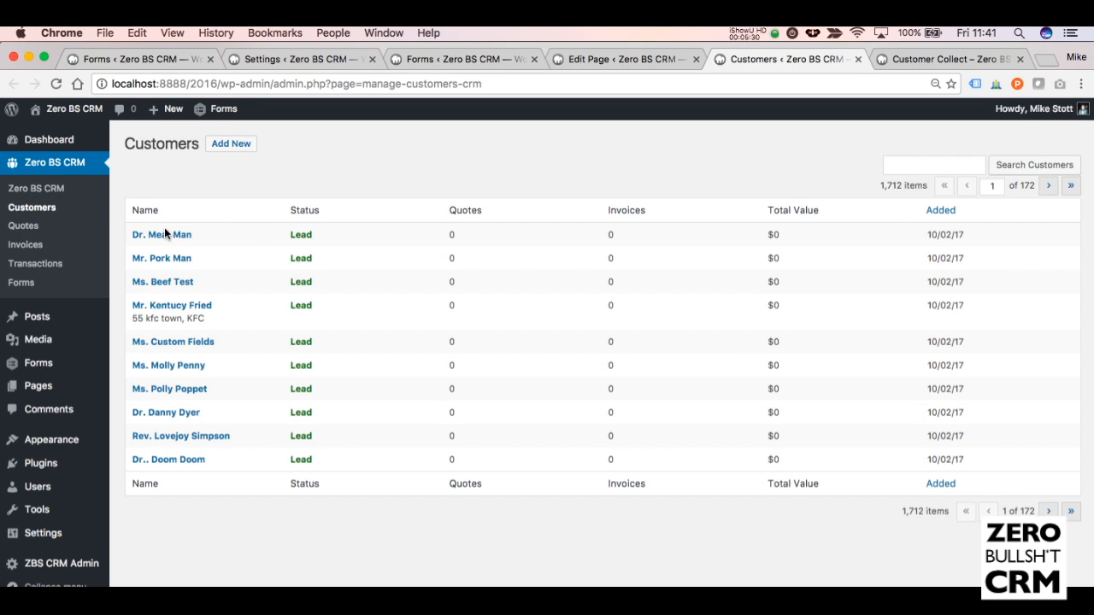
{"action": "left_click", "coordinate": [162, 234]}
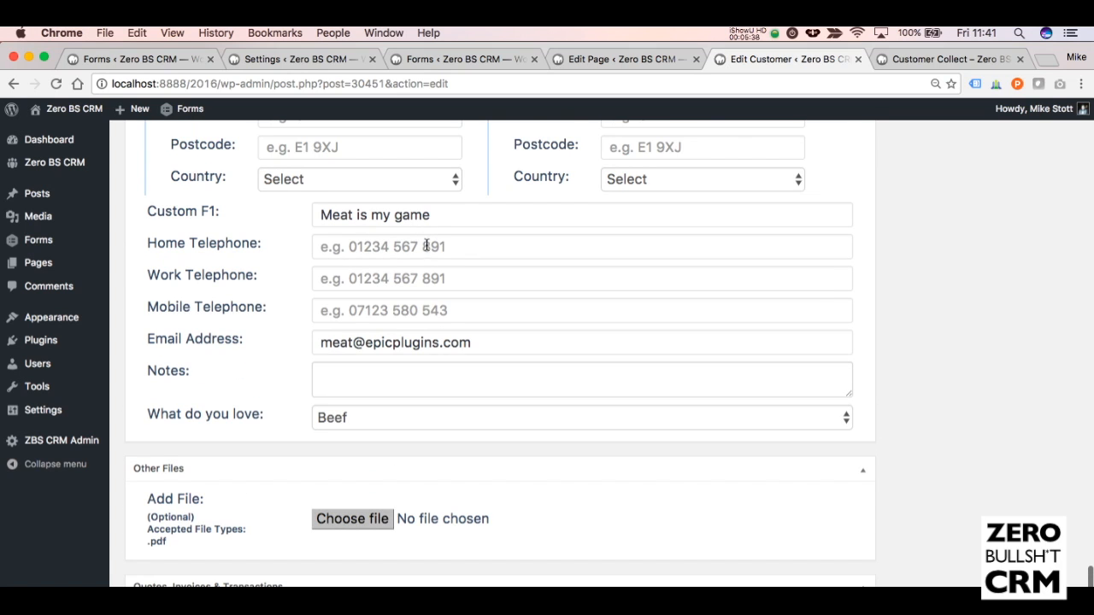
{"action": "scroll", "scroll_direction": "down", "scroll_amount": 3}
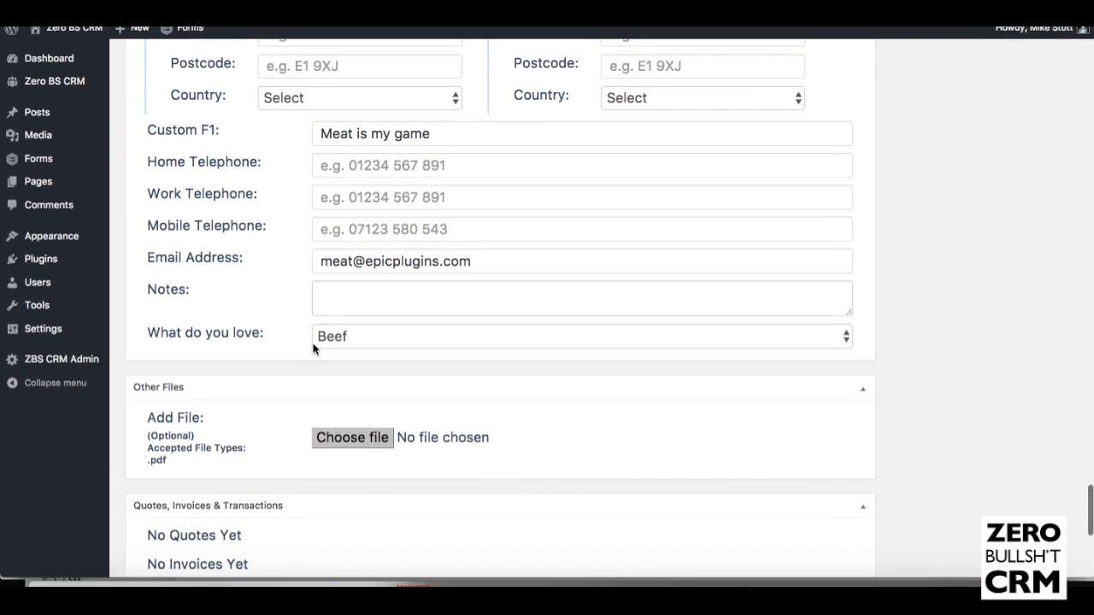
{"action": "scroll", "scroll_direction": "down", "scroll_amount": 3}
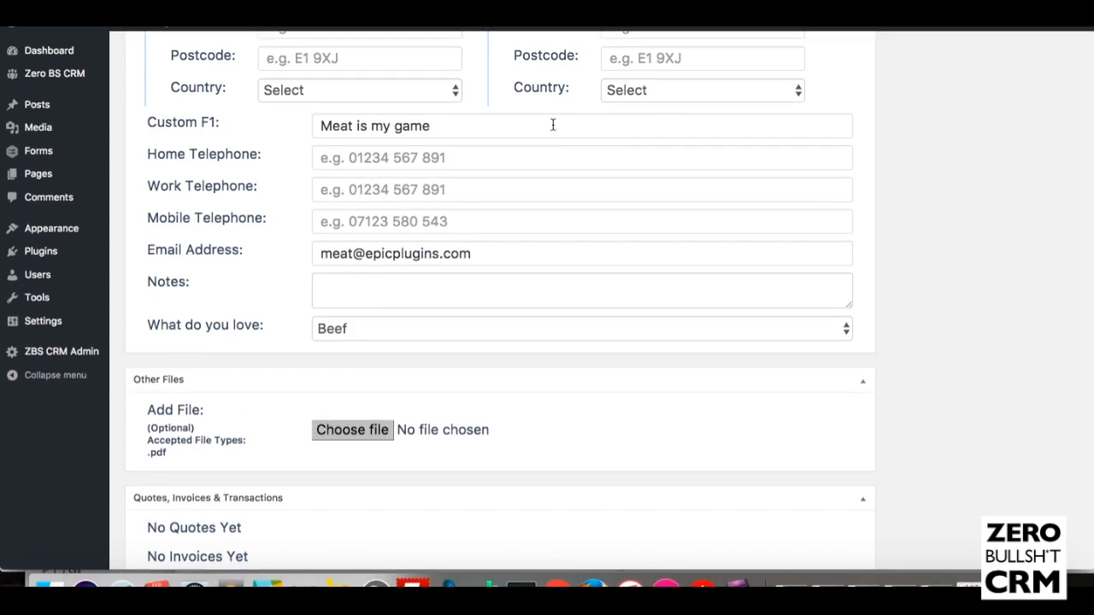